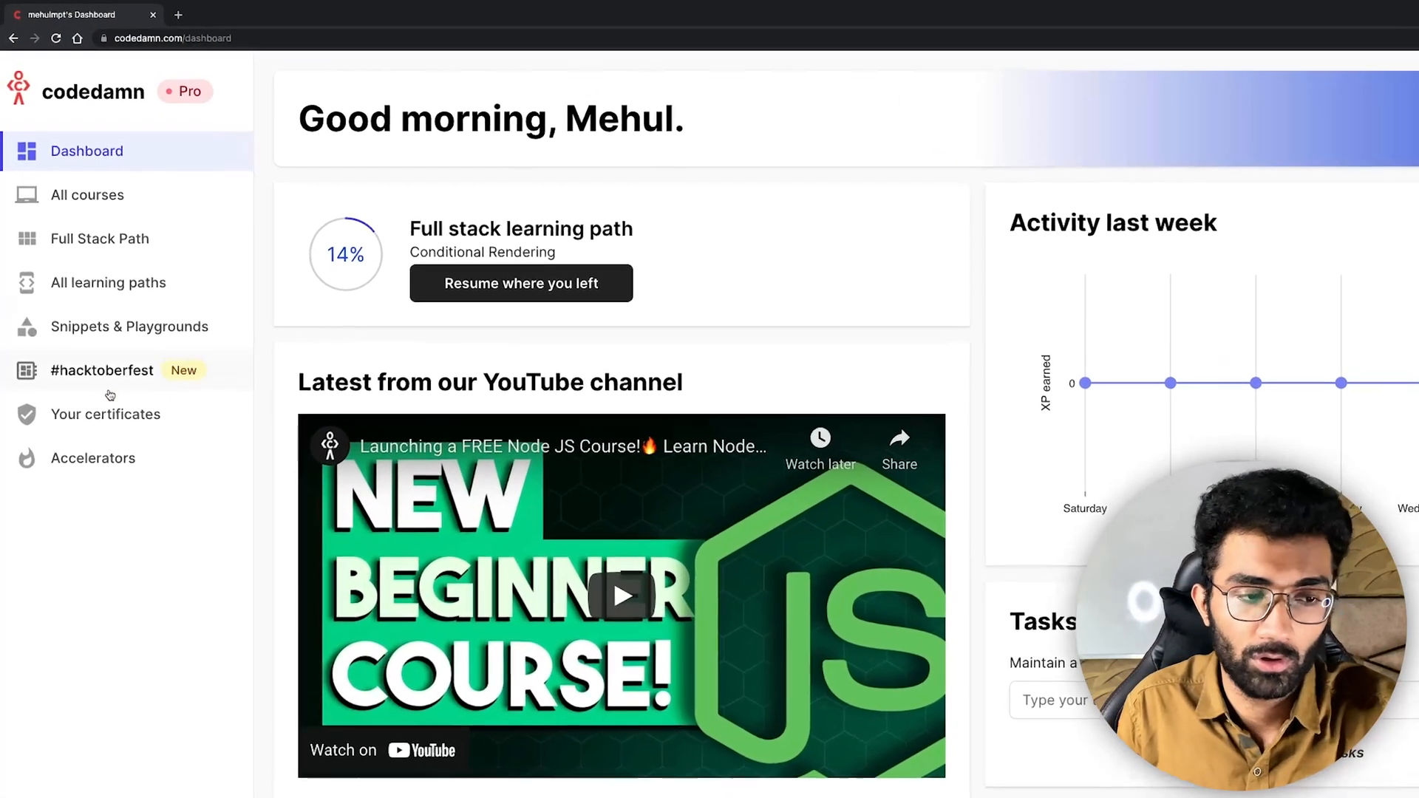
Step: Go to the #hacktoberfest project collection and locate the Disney clone Project card
click(101, 370)
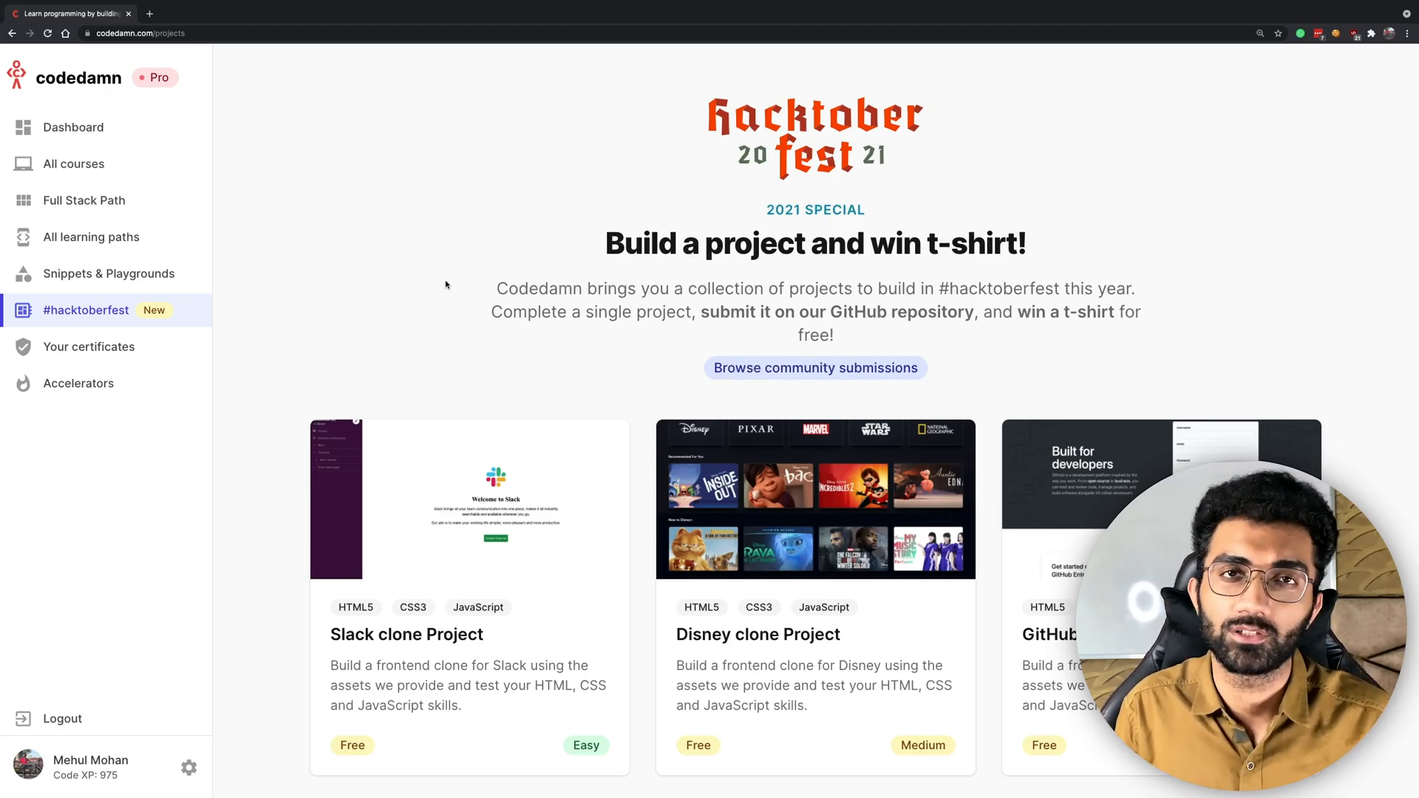
scroll(down, 3)
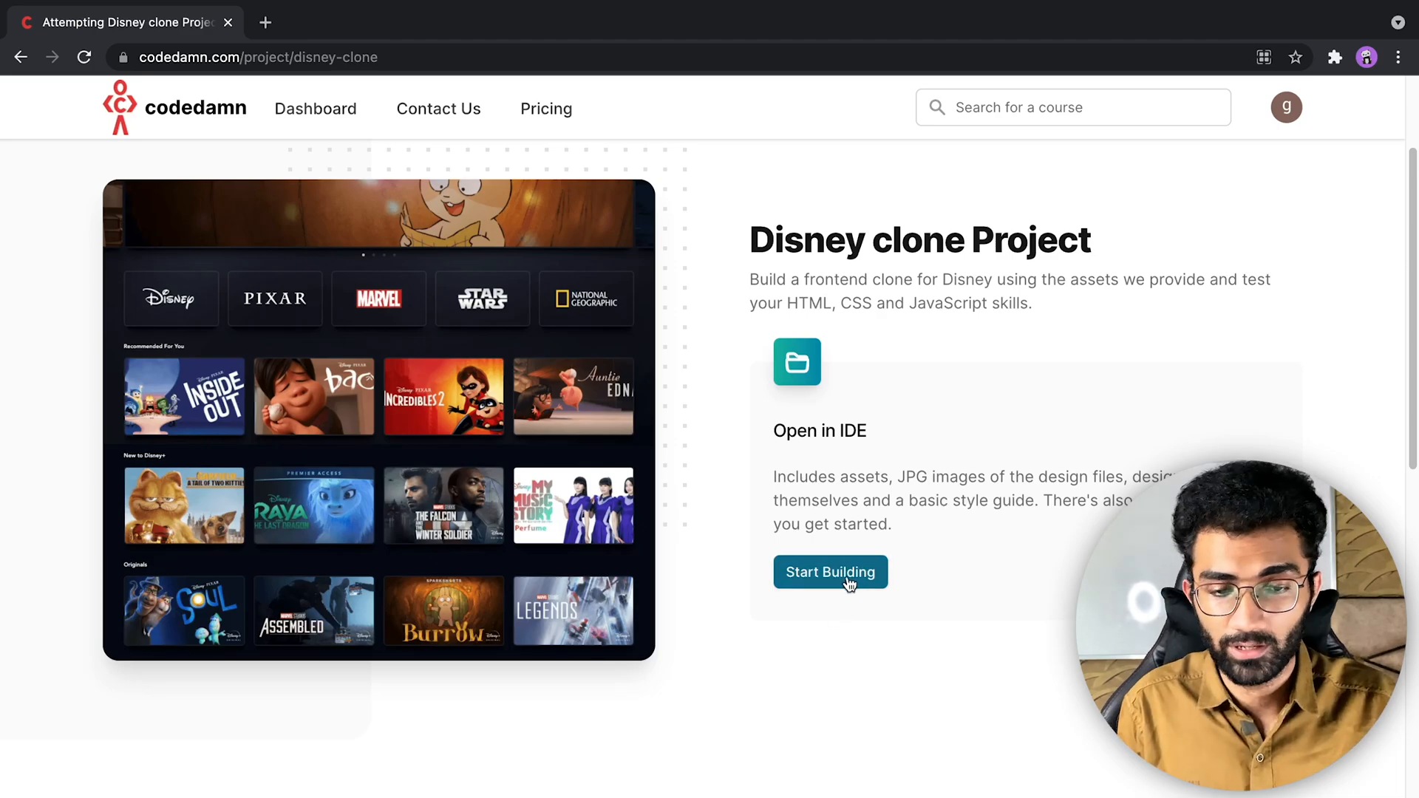
Step: Start building the Disney clone in the IDE and read through README.md
click(831, 572)
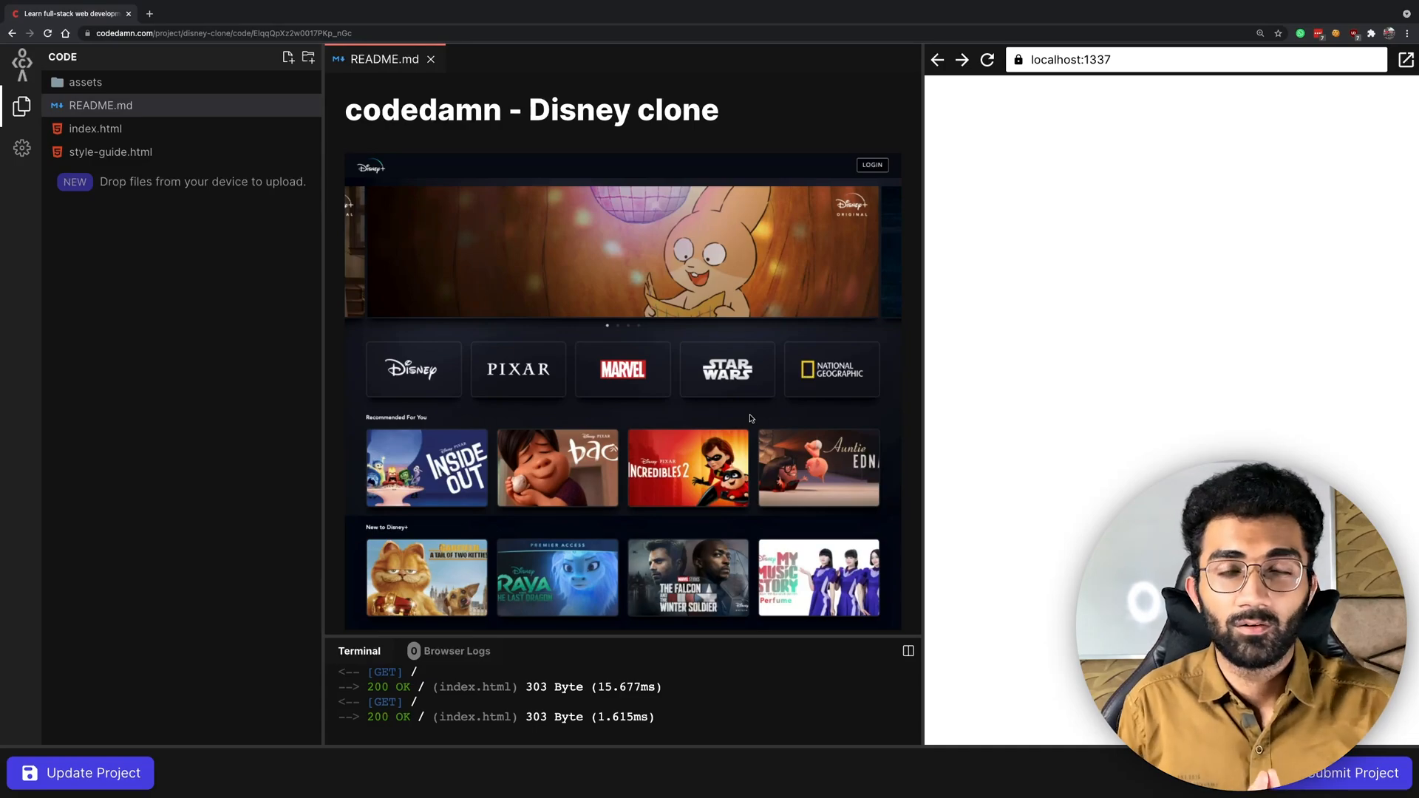
scroll(down, 3)
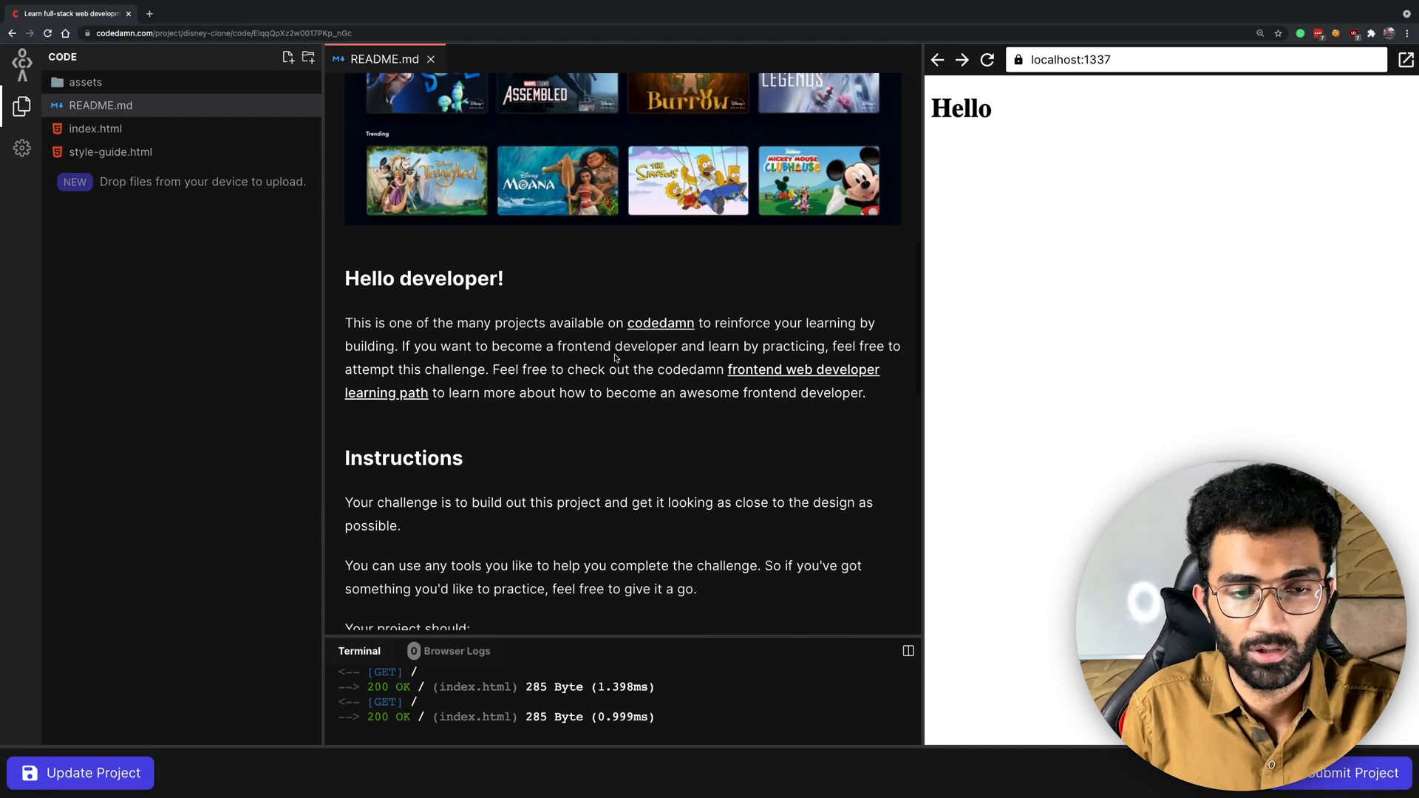
scroll(down, 3)
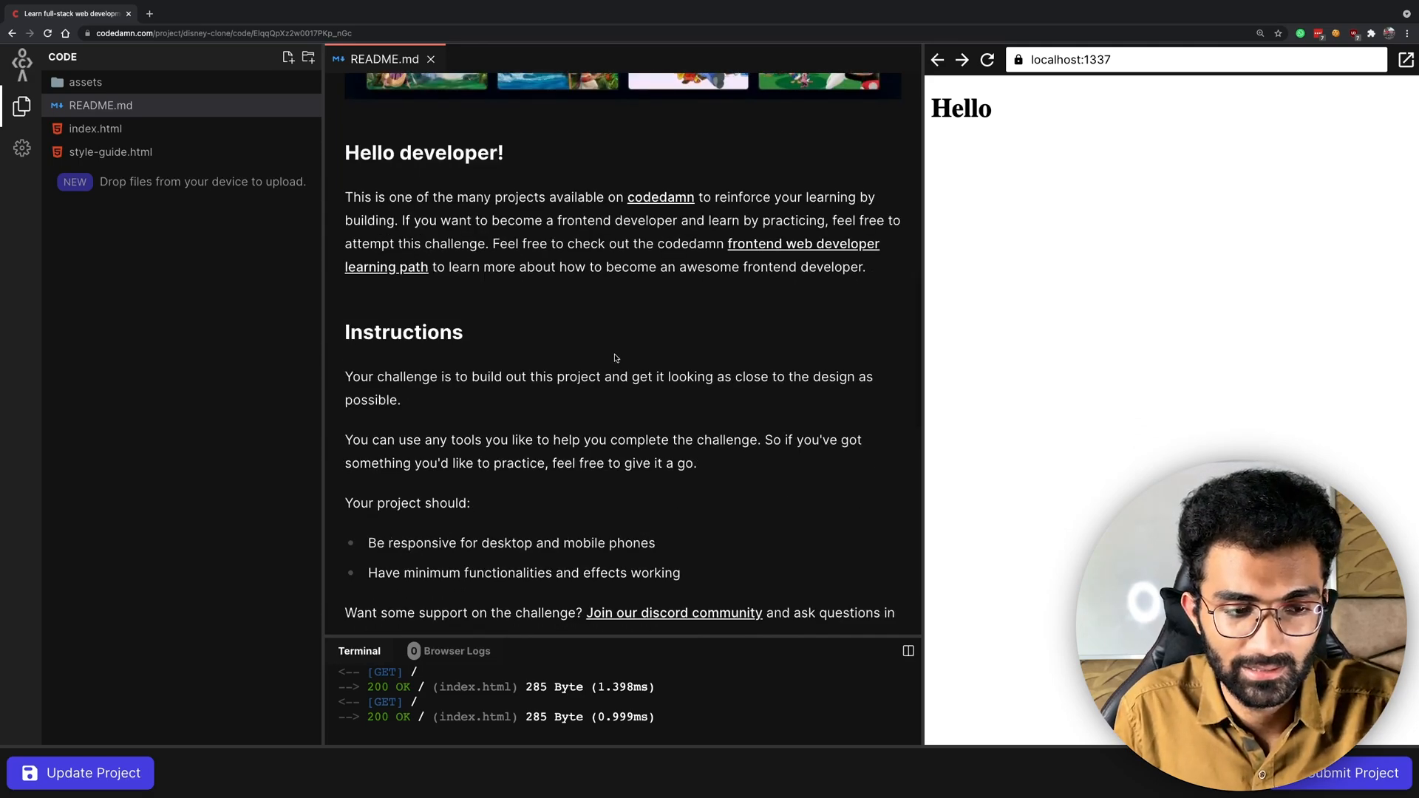
scroll(down, 3)
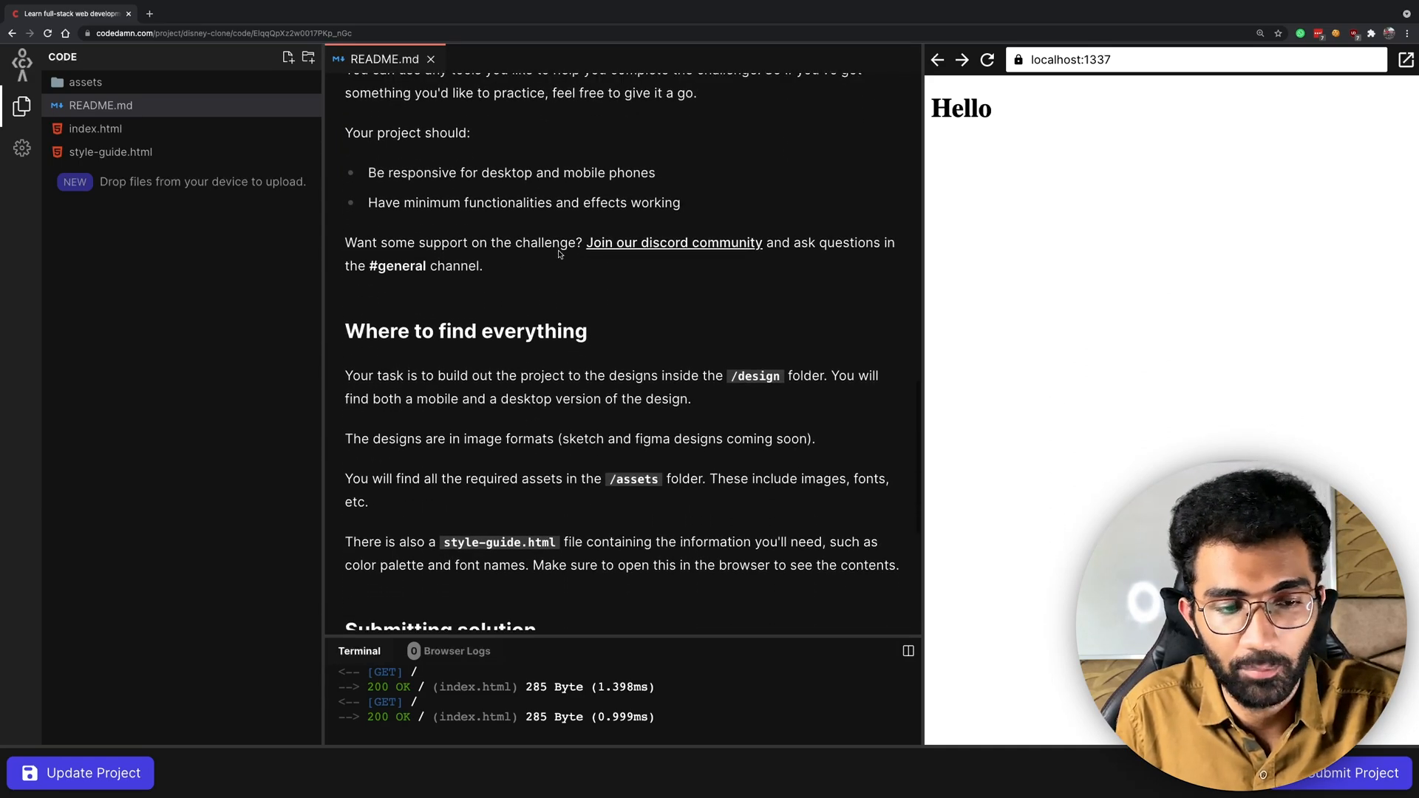
scroll(down, 3)
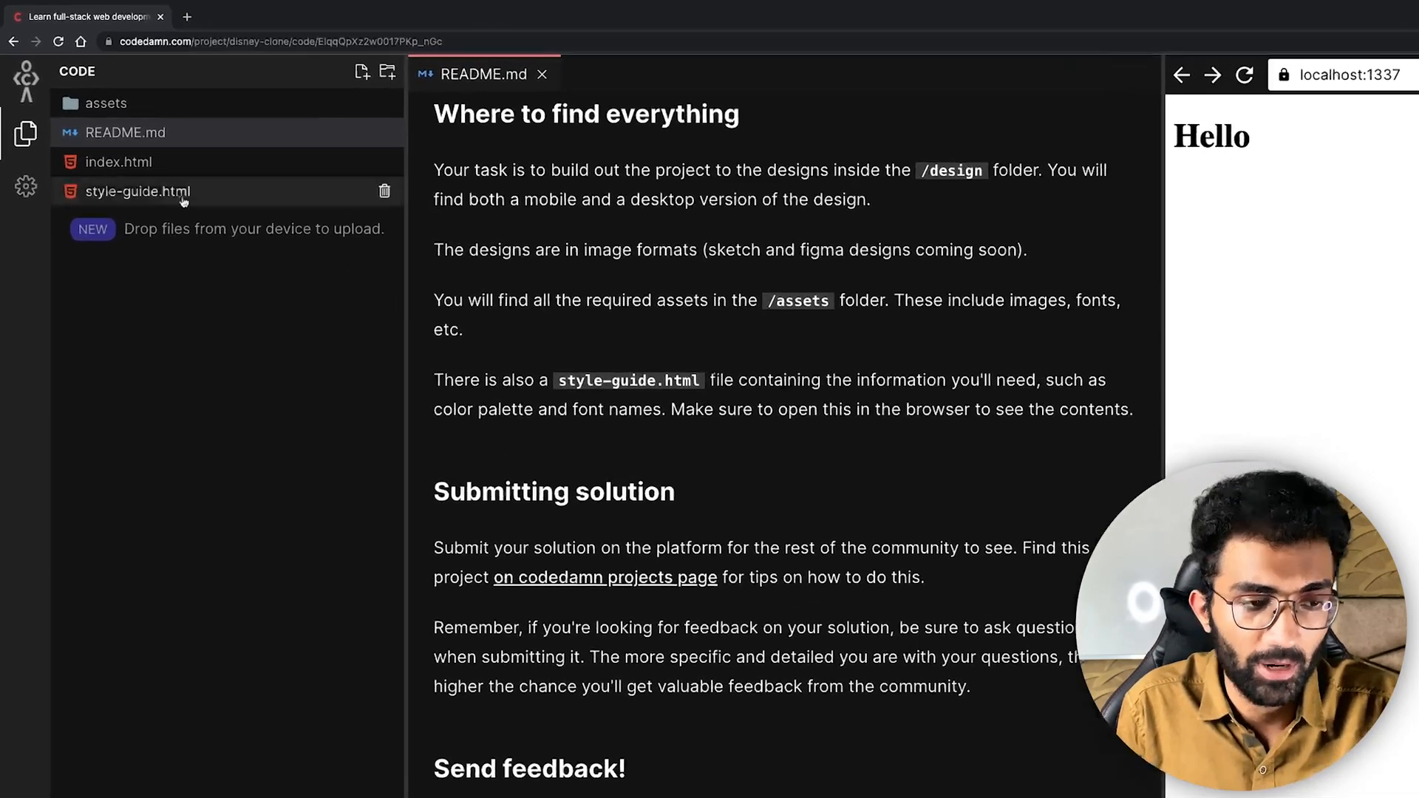
Step: Review style-guide.html's colours and Avenir-Roman font, then expand the assets folder of design images
click(139, 192)
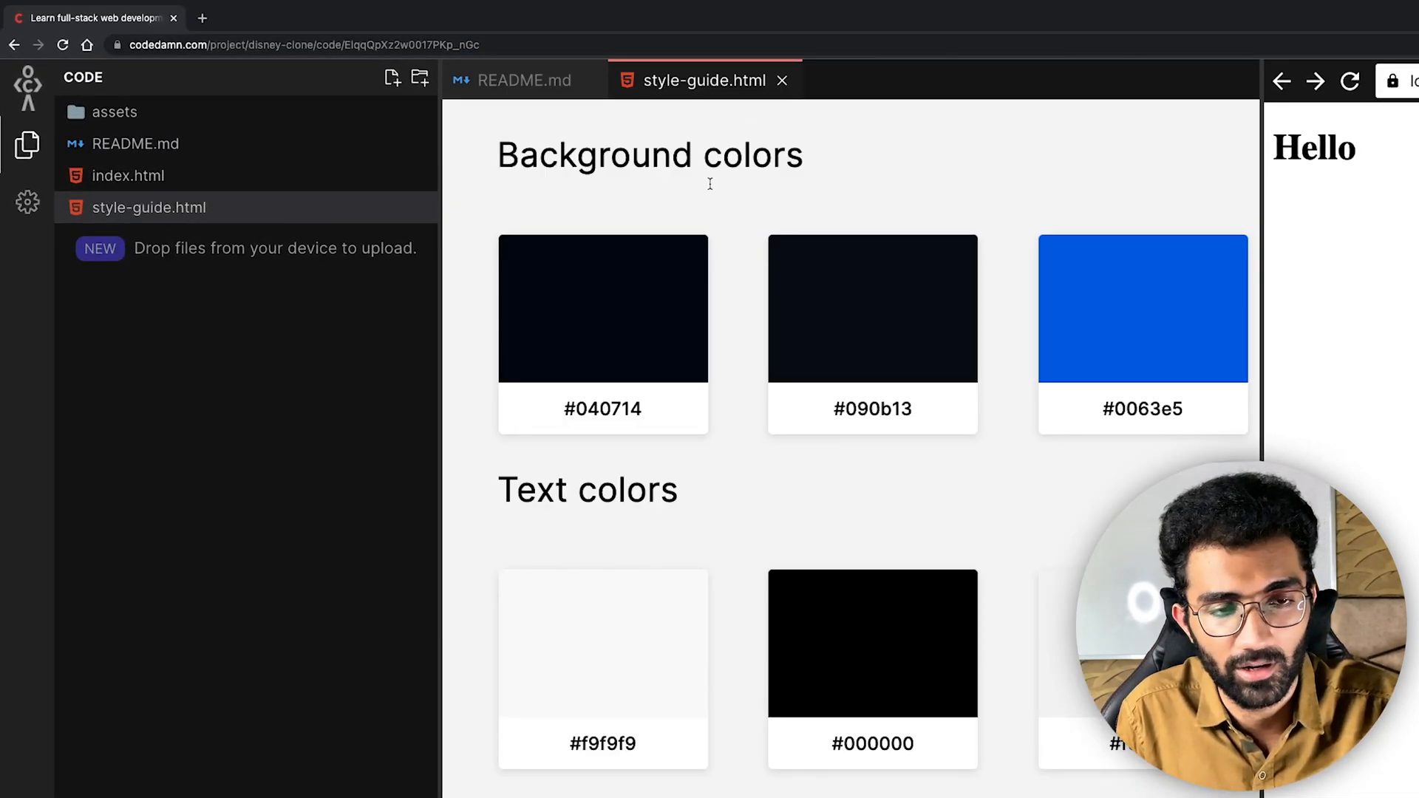
mouse_move(538, 404)
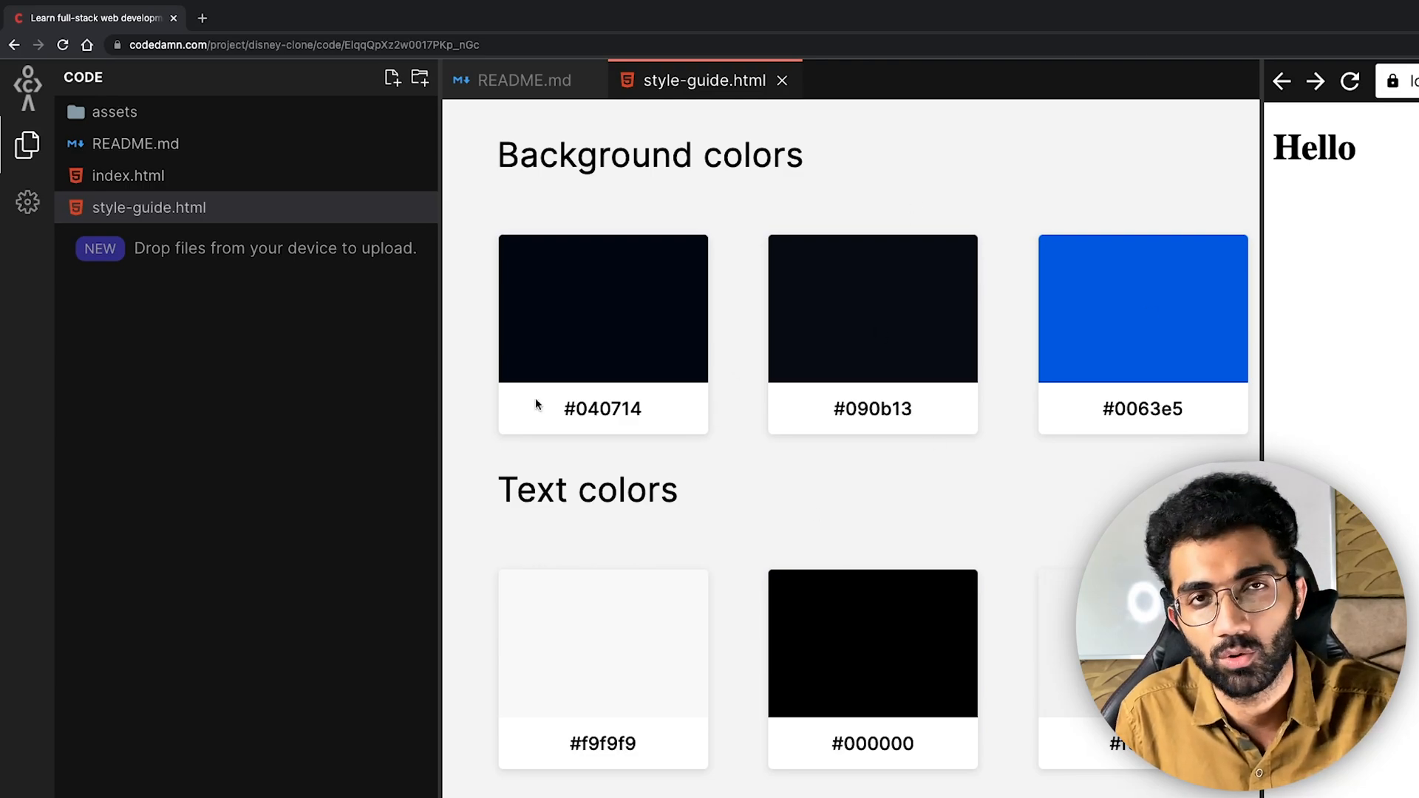
scroll(down, 3)
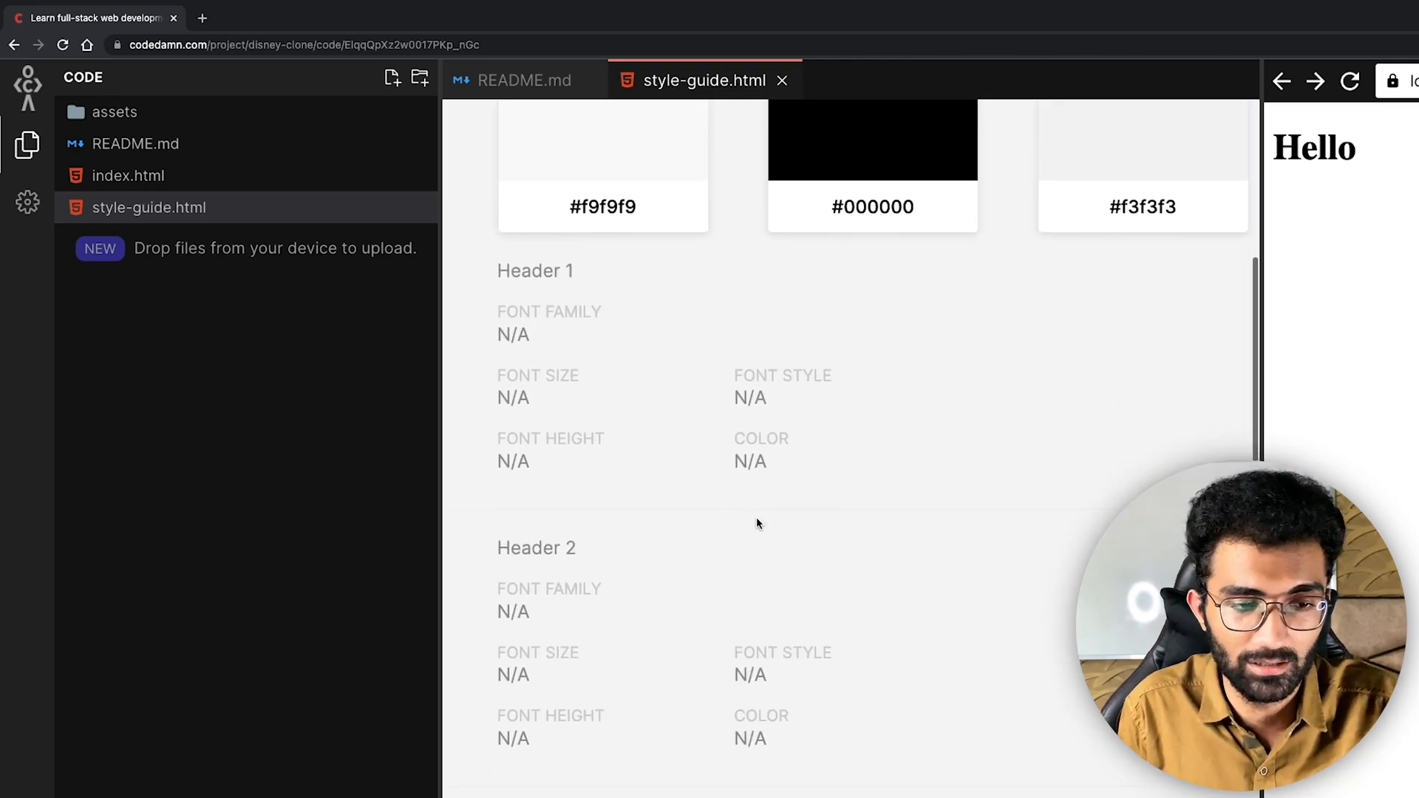
scroll(down, 3)
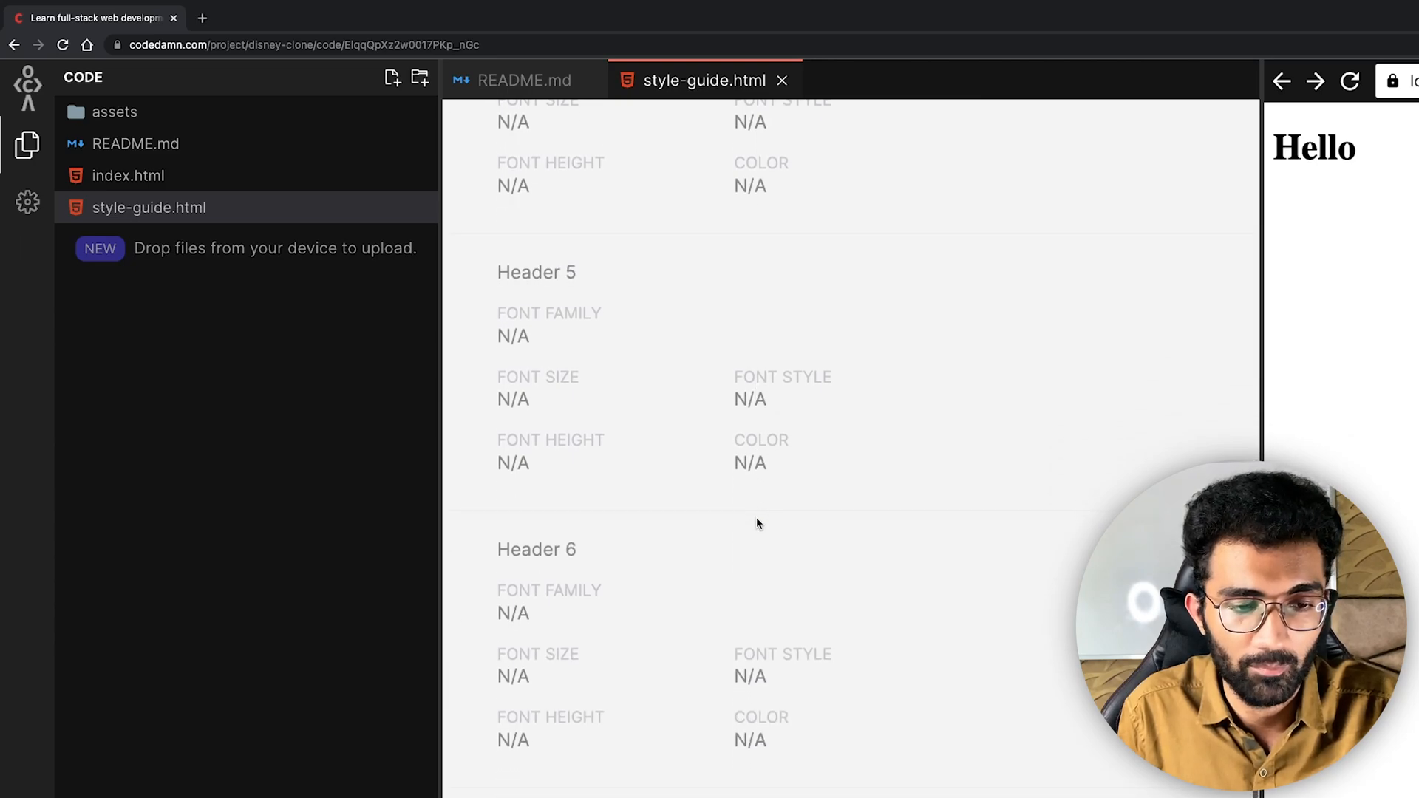
scroll(down, 3)
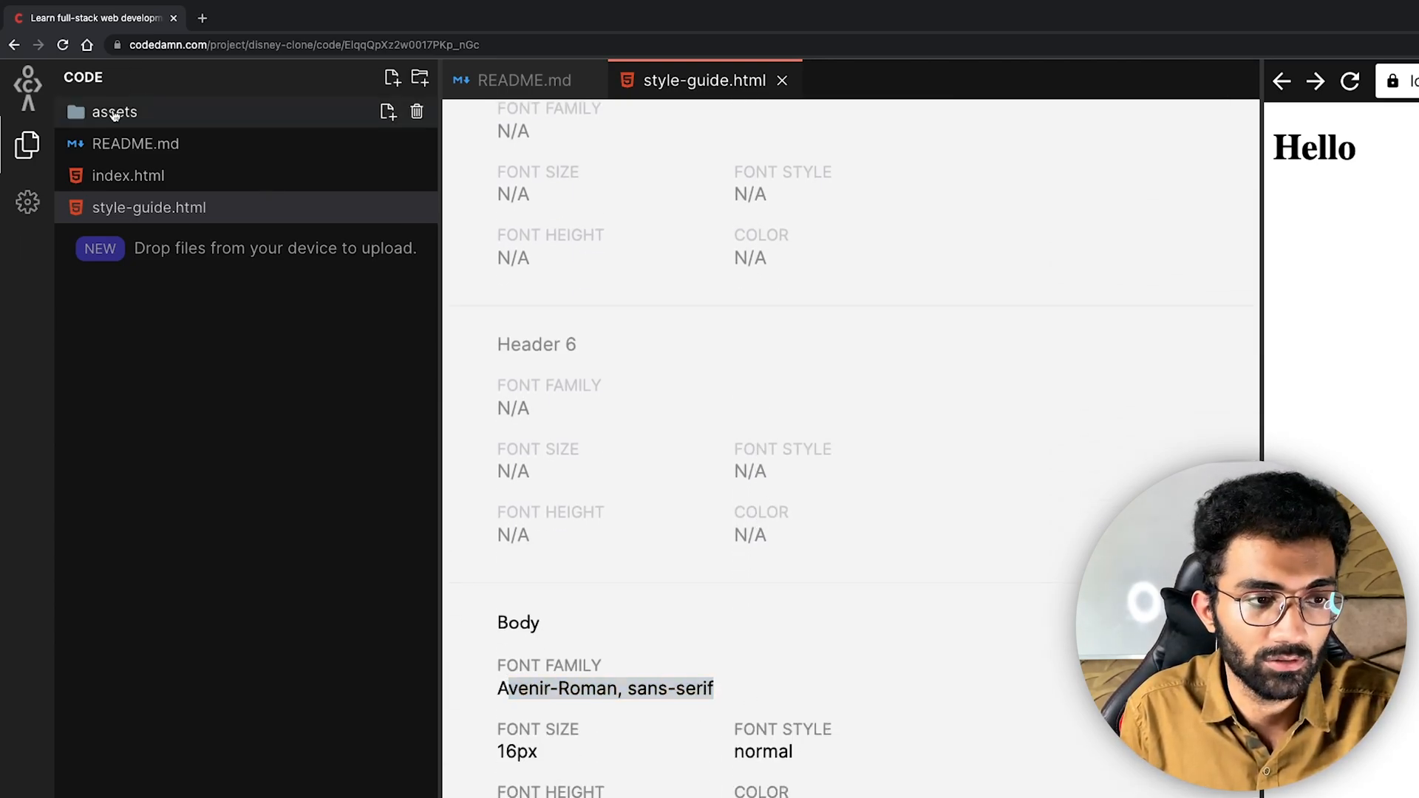
click(112, 112)
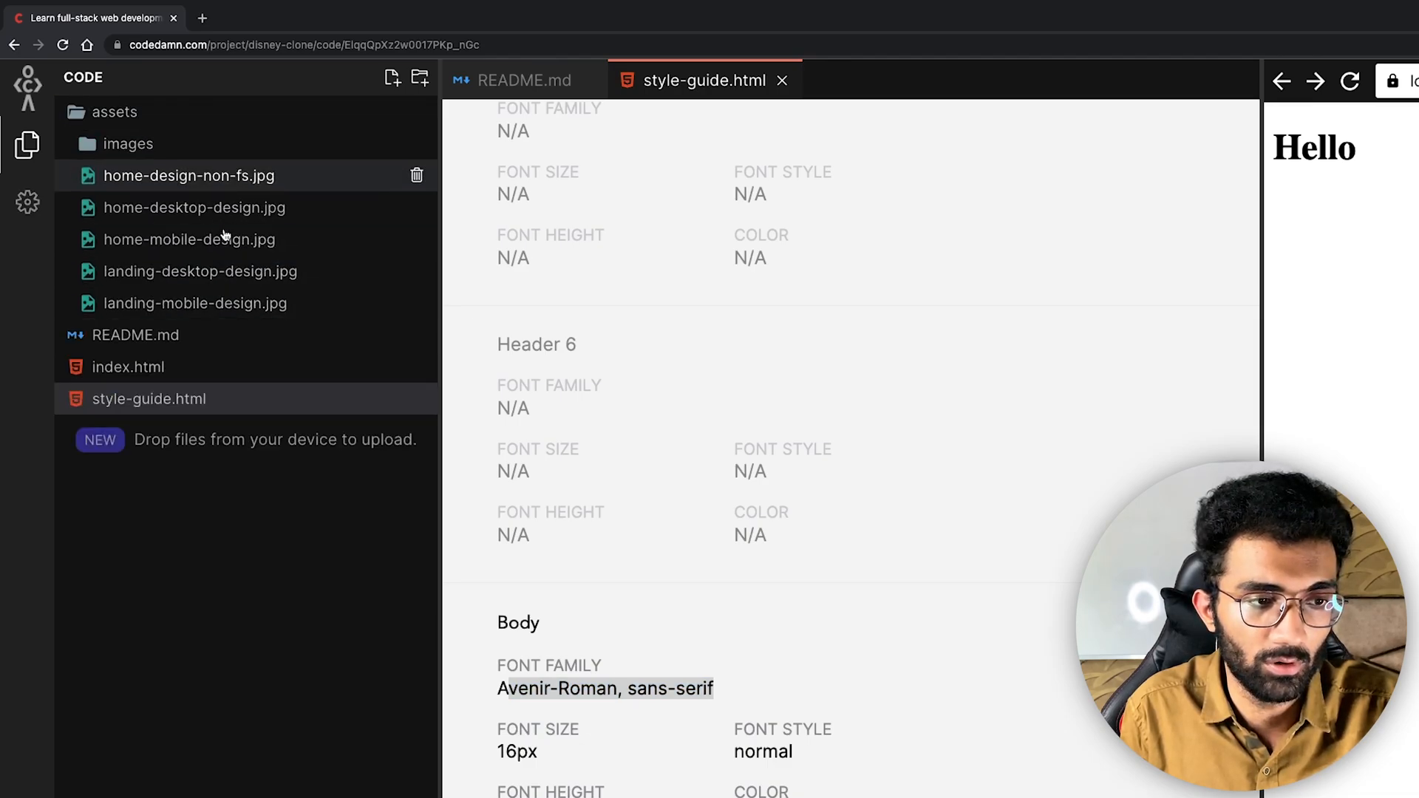
mouse_move(254, 372)
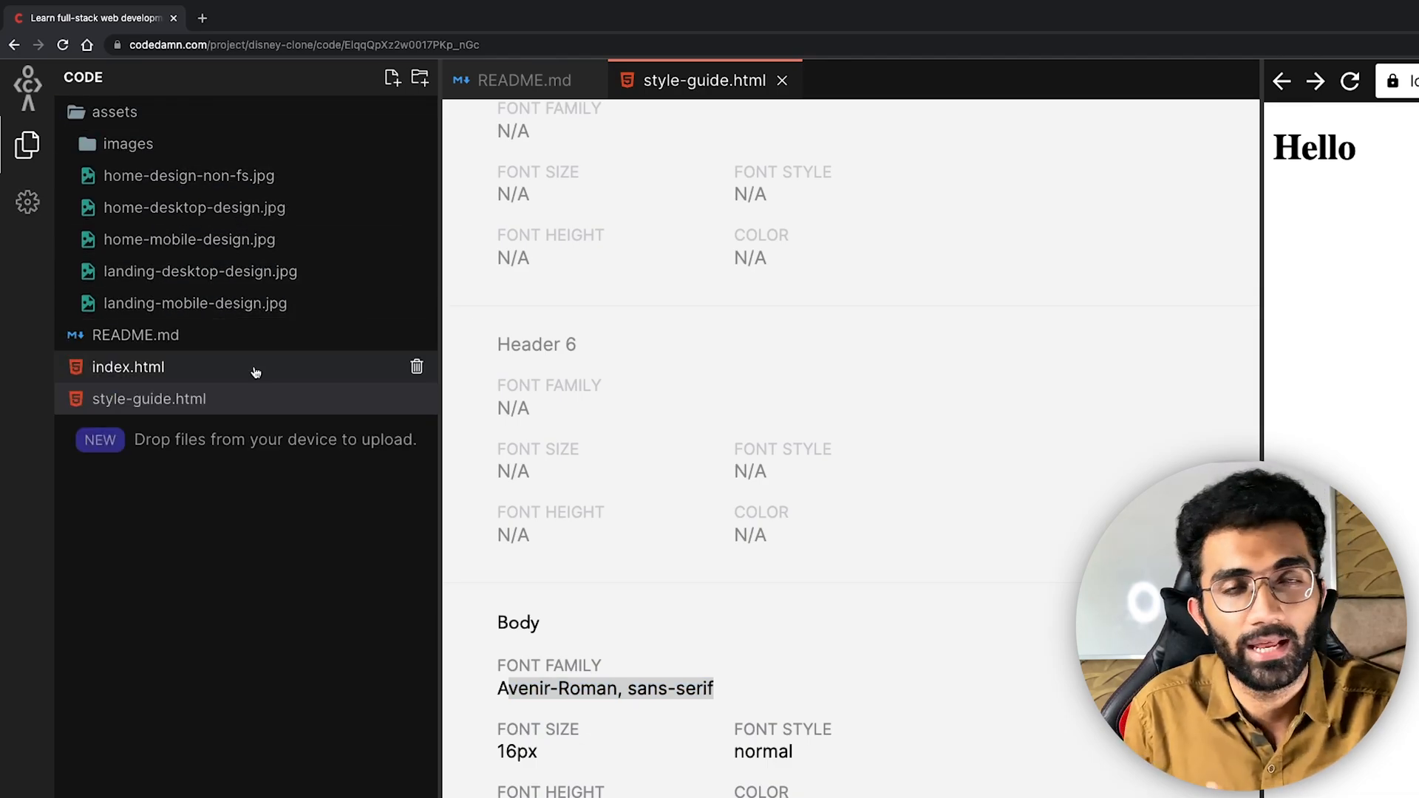
Step: Edit index.html so its heading reads 'Start working.' and view the mobile home design image
click(128, 367)
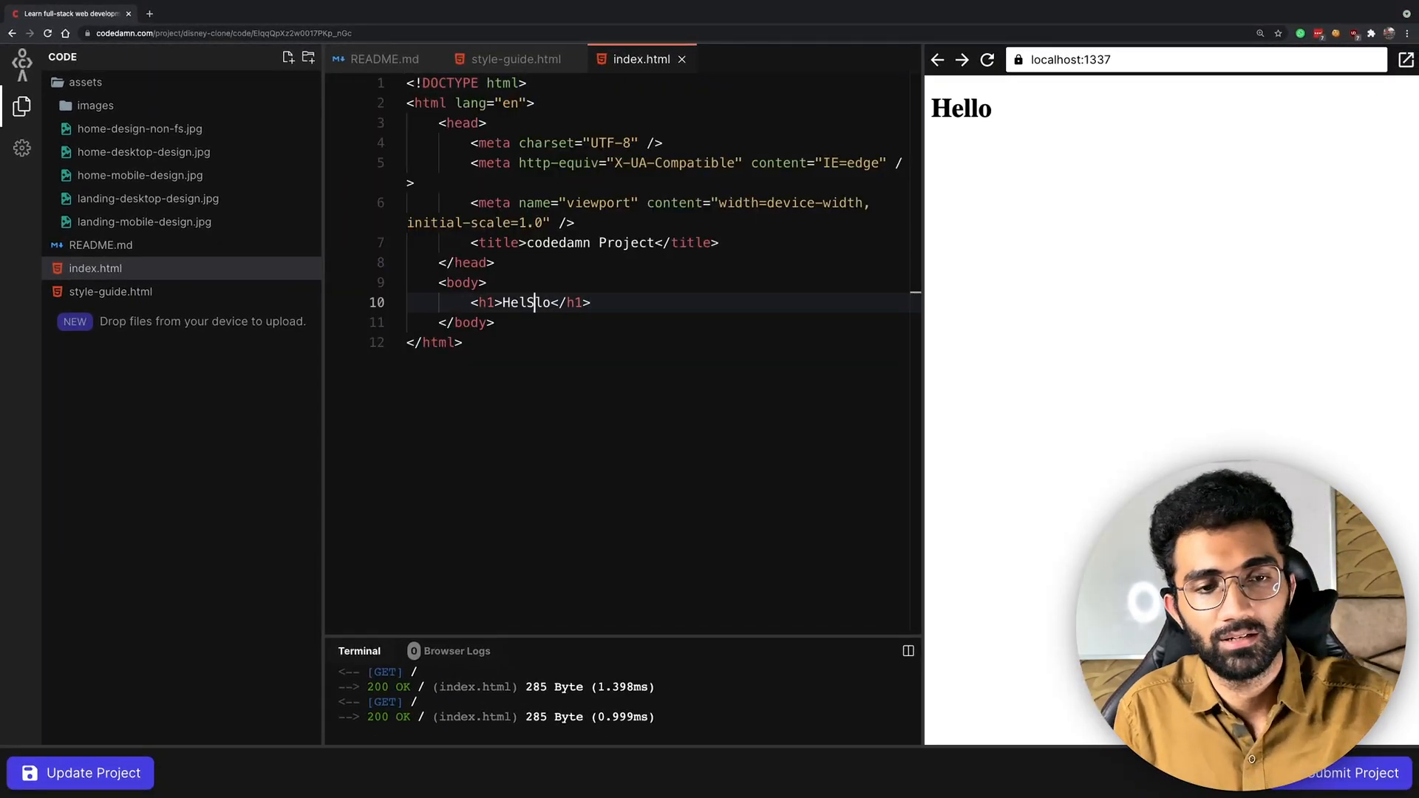
text(Start working...)
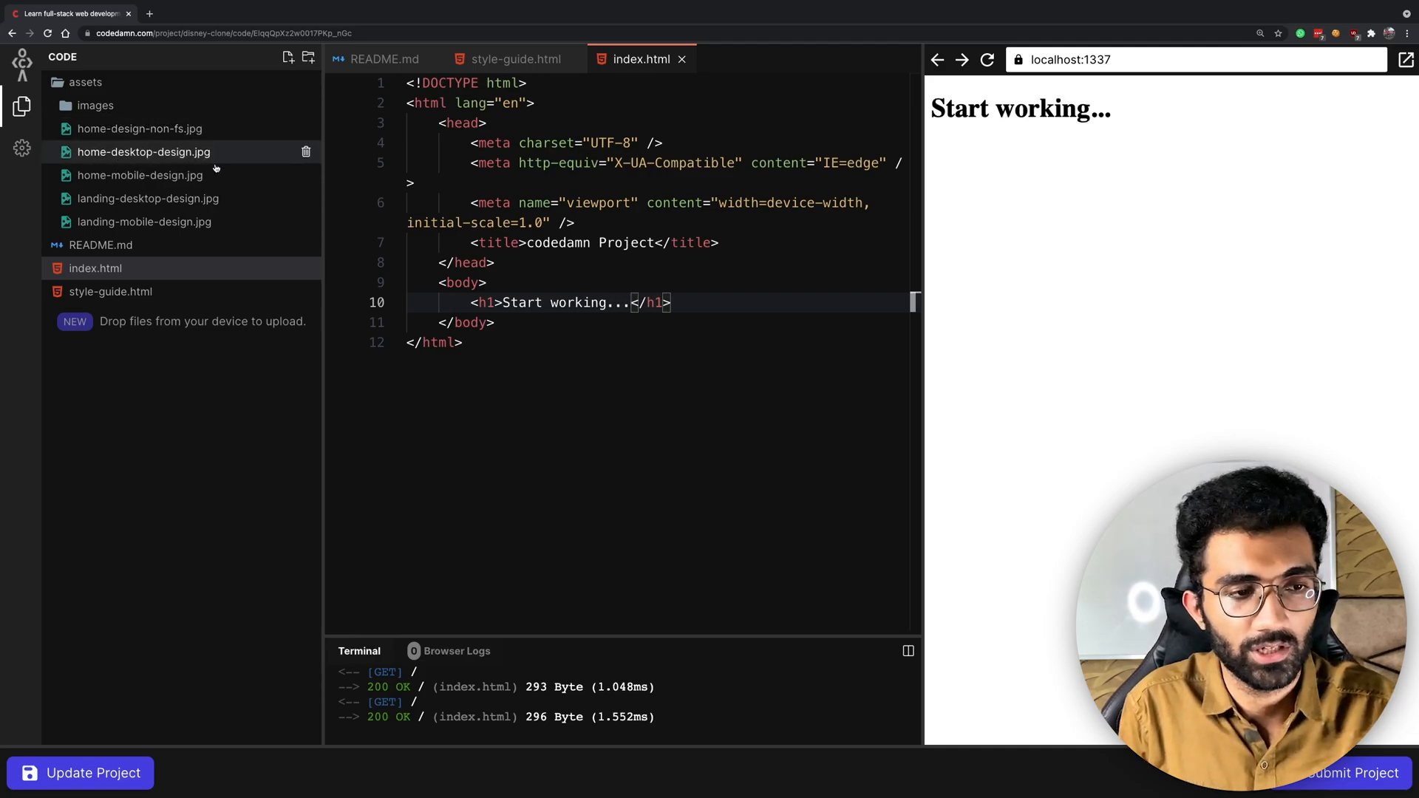
click(139, 174)
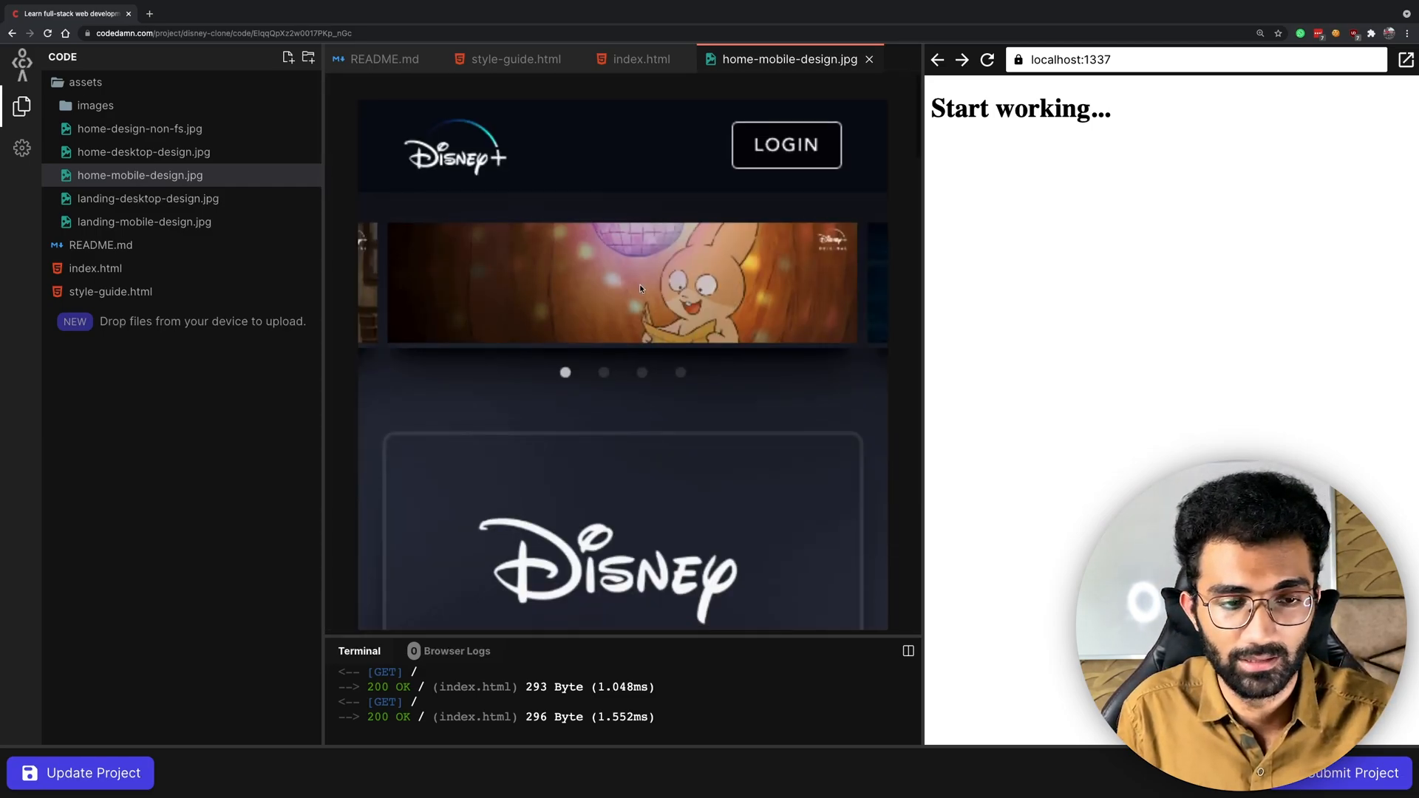
scroll(down, 3)
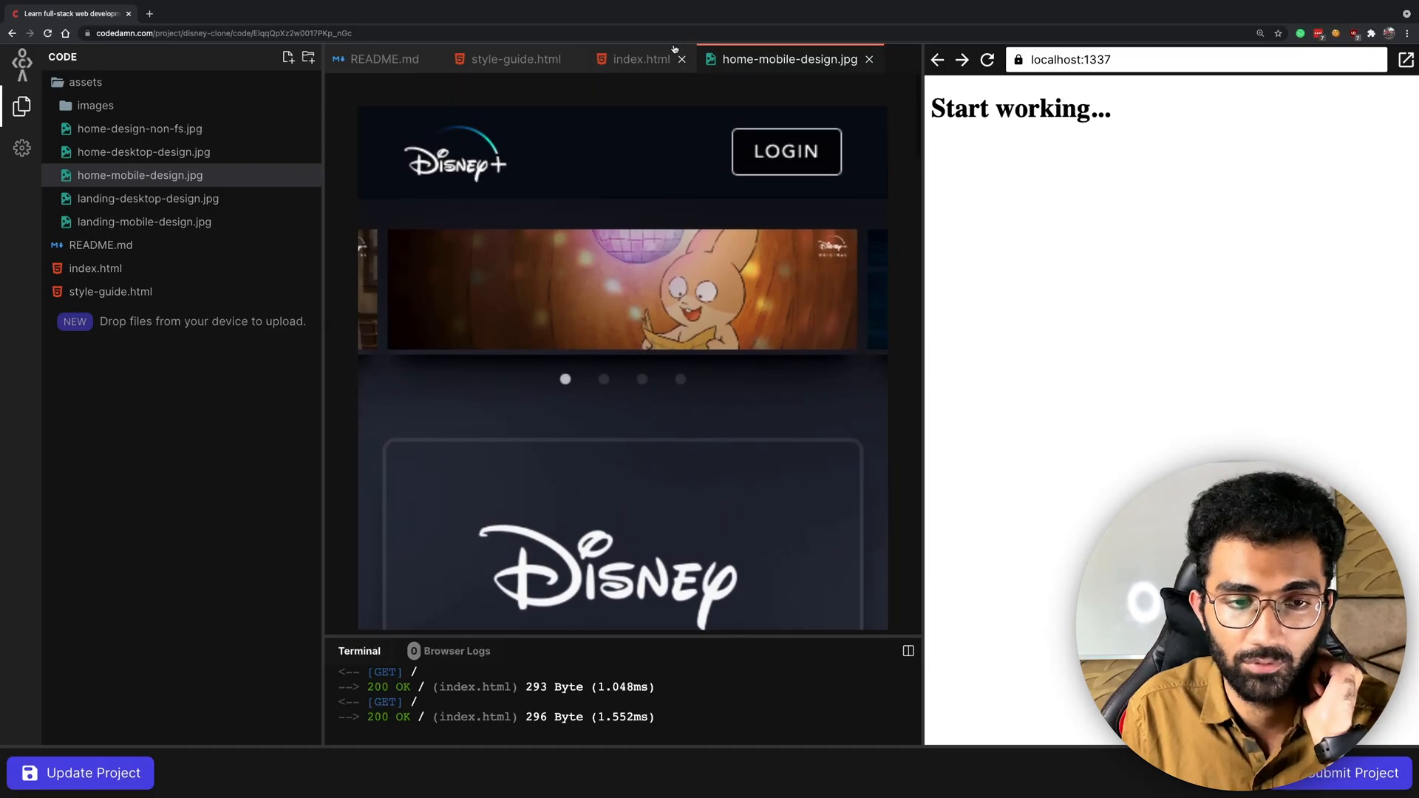
Step: Compare the index.html code with the mobile design image, ending on index.html in the editor
click(640, 59)
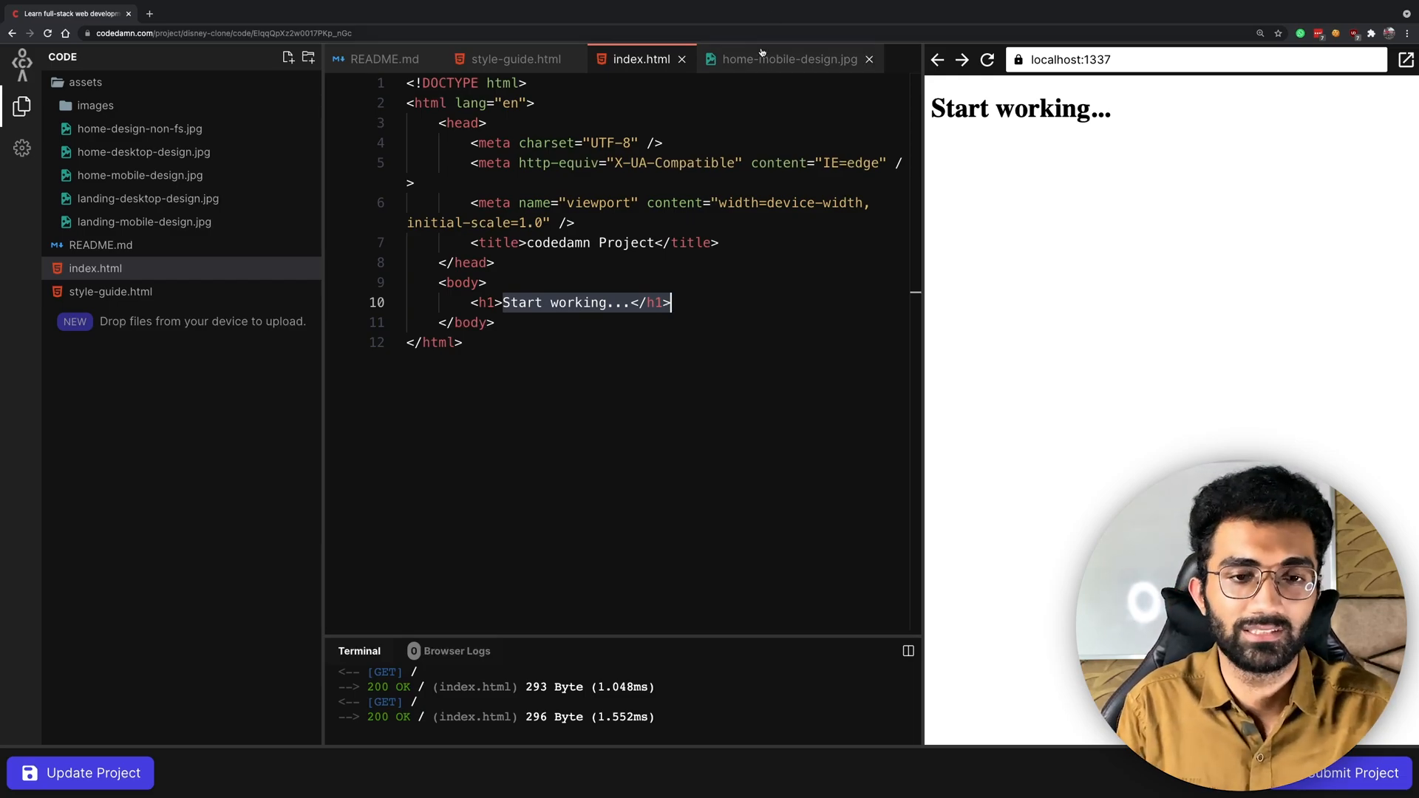
click(784, 59)
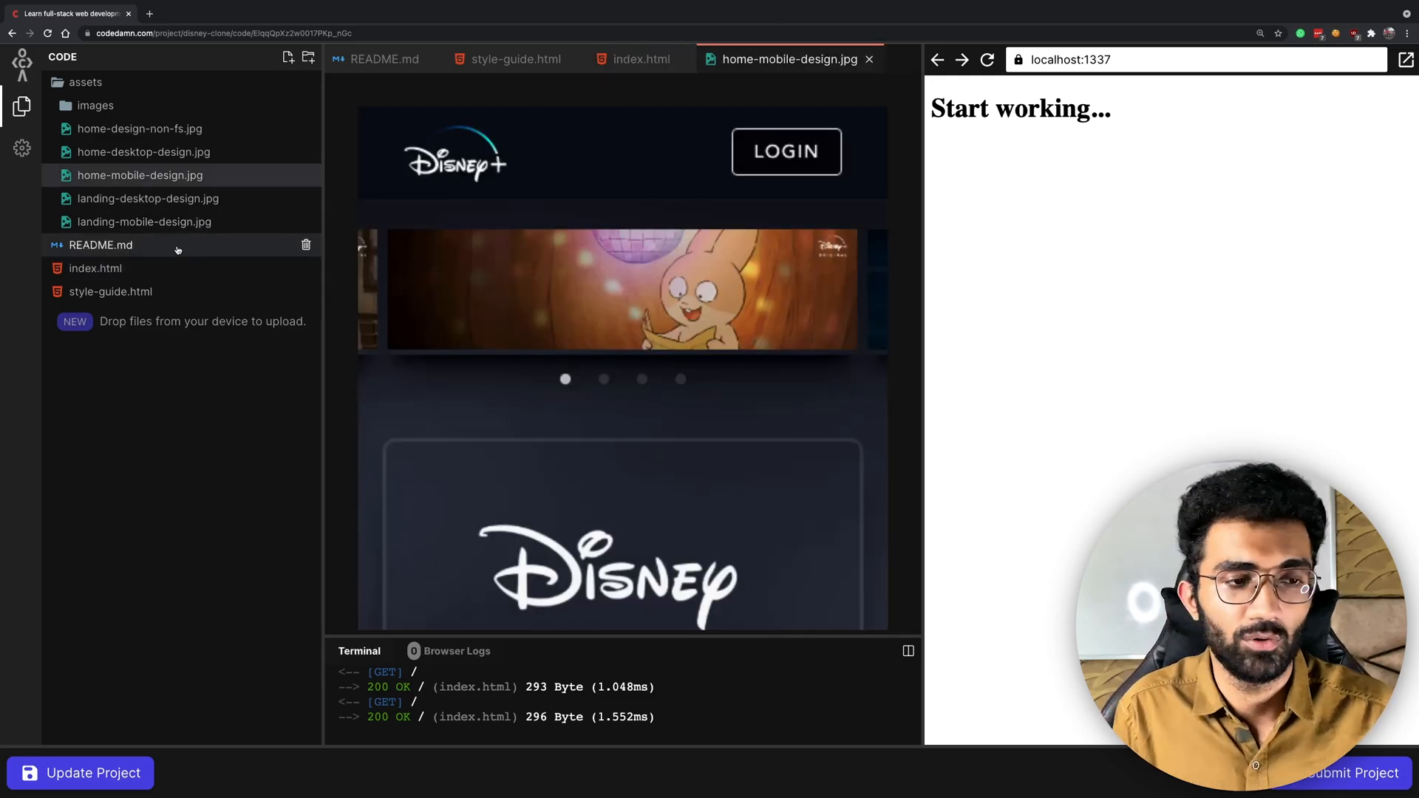
click(380, 59)
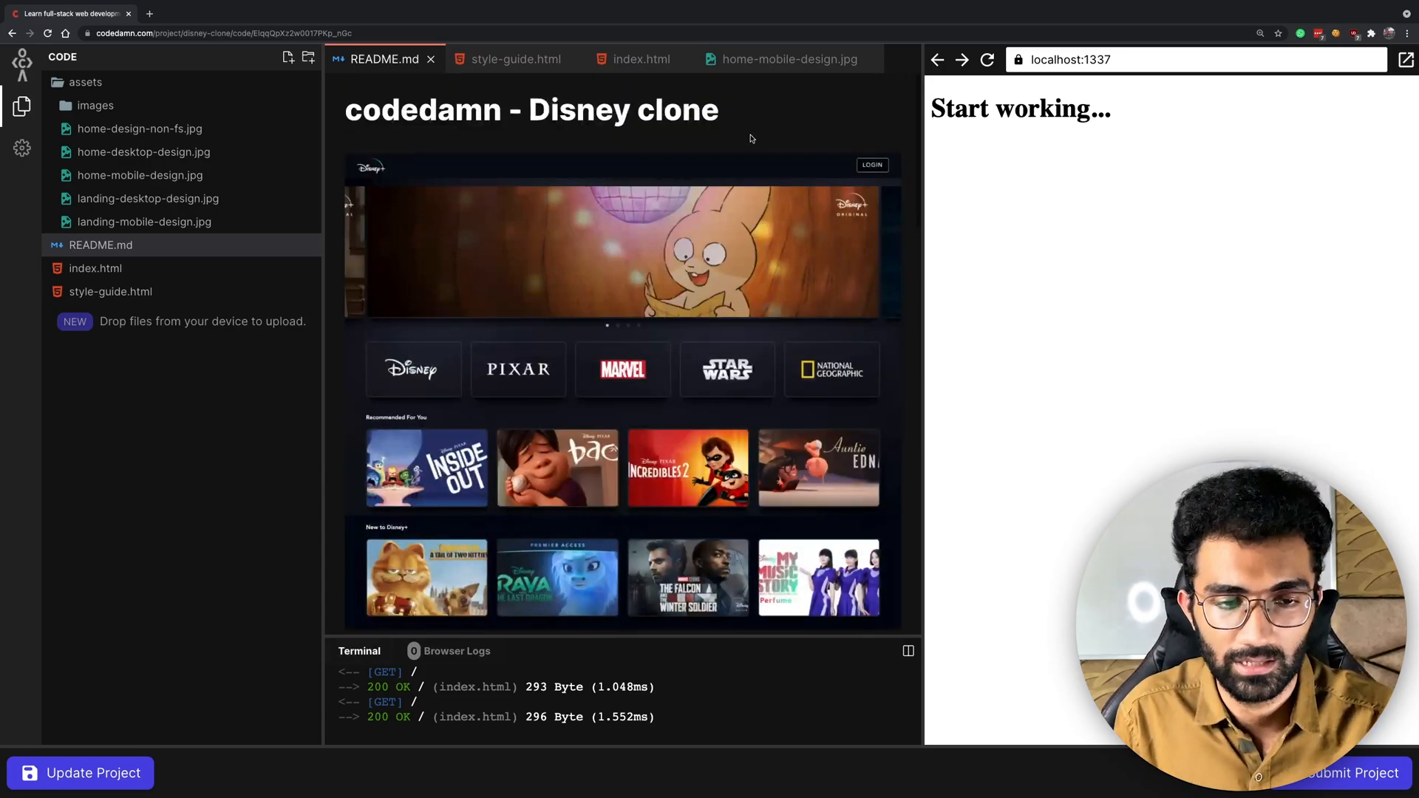
click(641, 59)
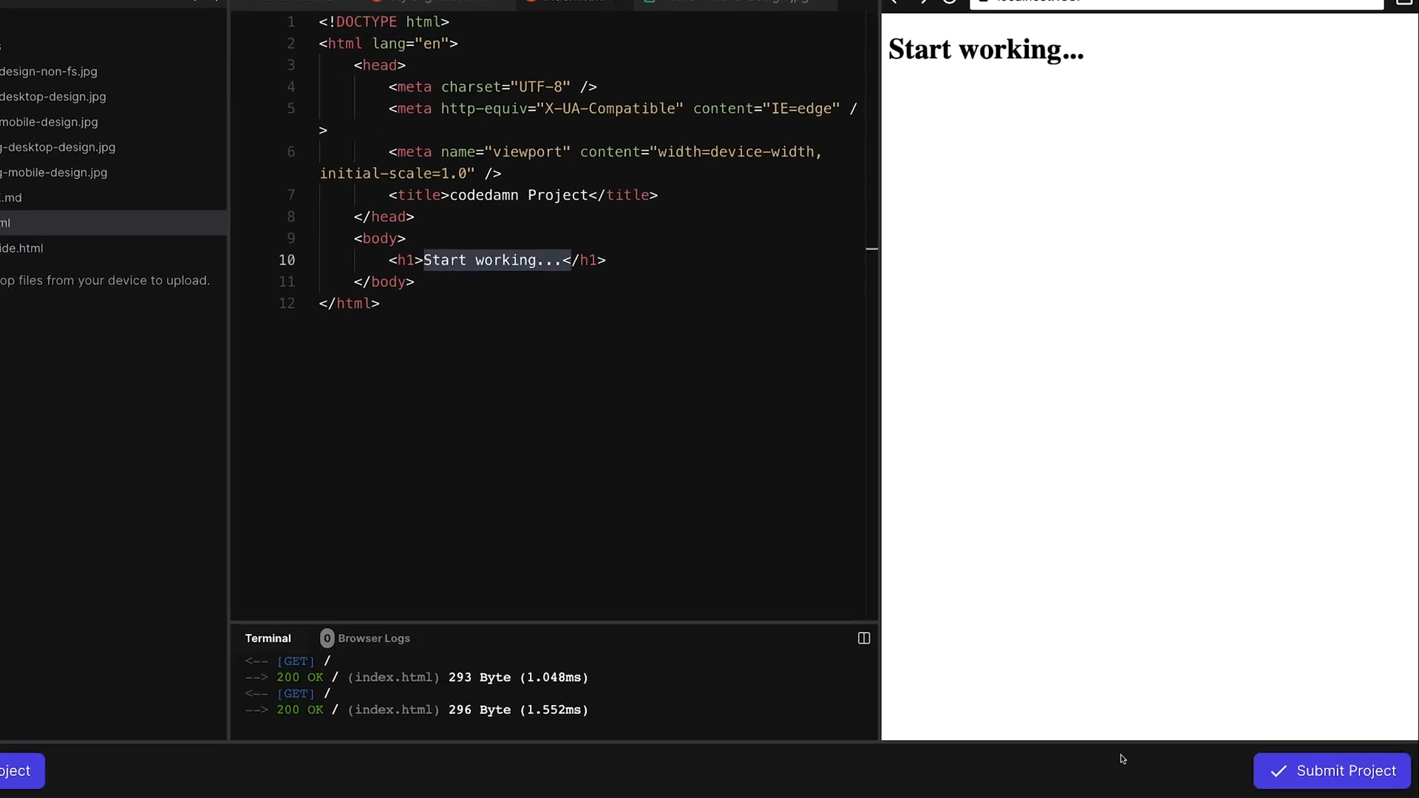
Step: Begin the project submission and title it 'Test submission', leaving the community questions empty
click(1345, 771)
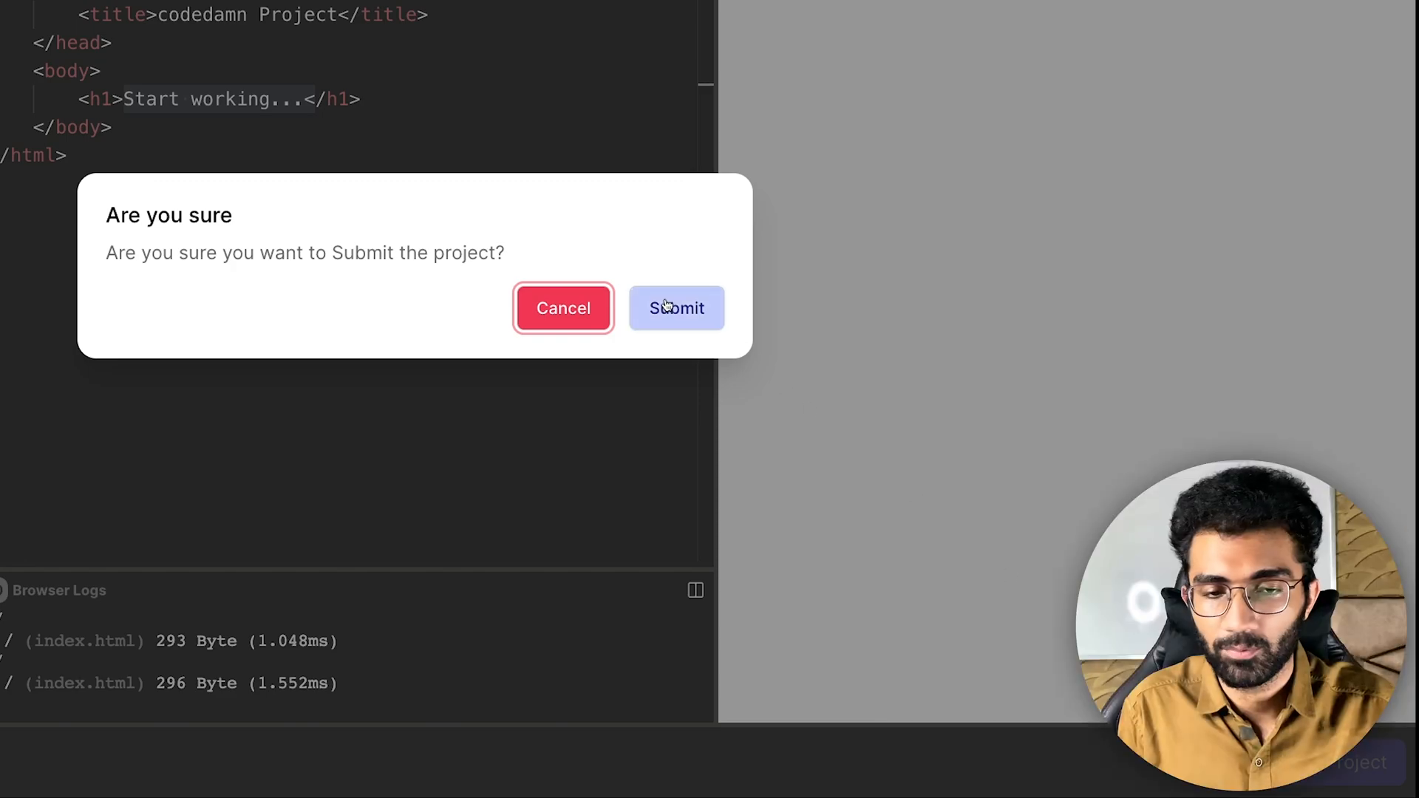
click(677, 307)
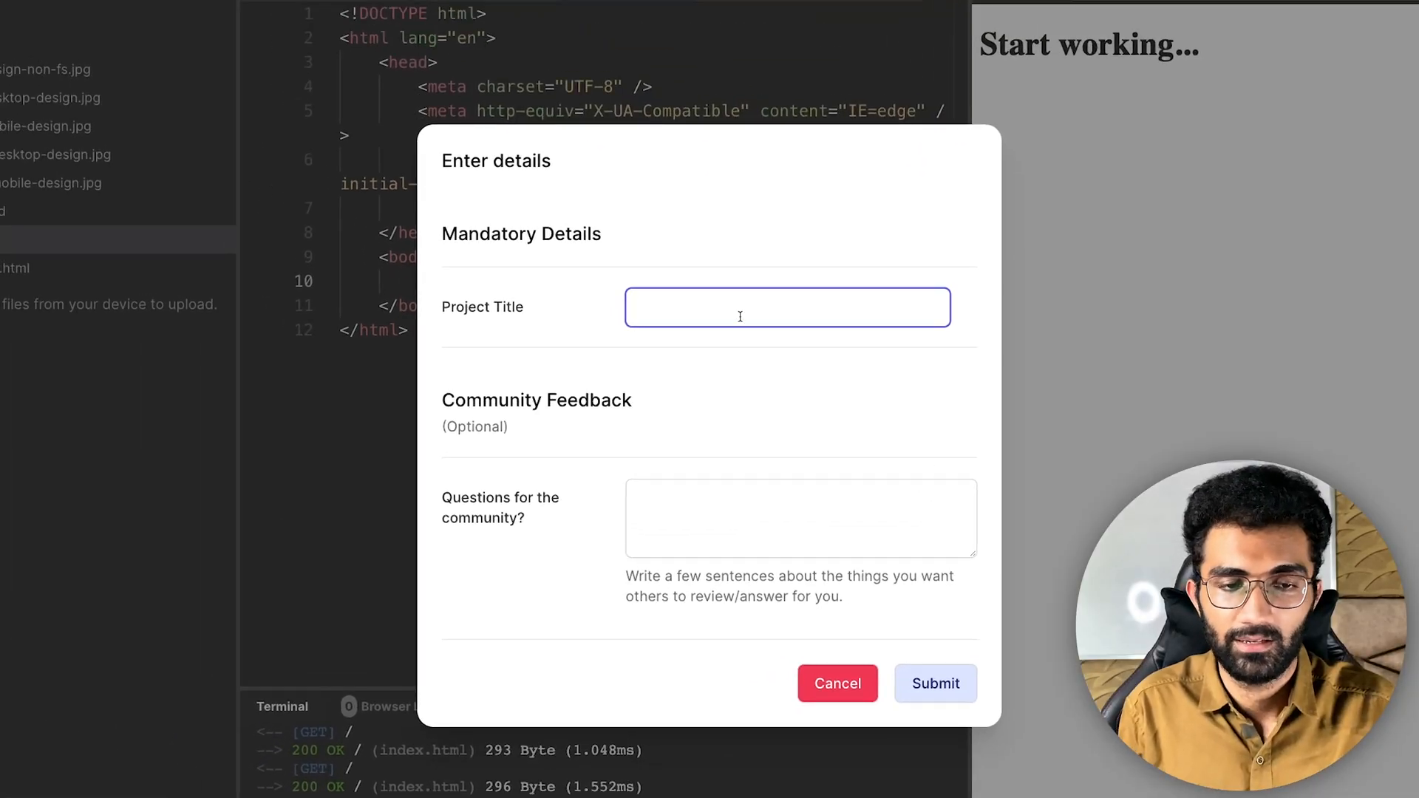
text(Test submission)
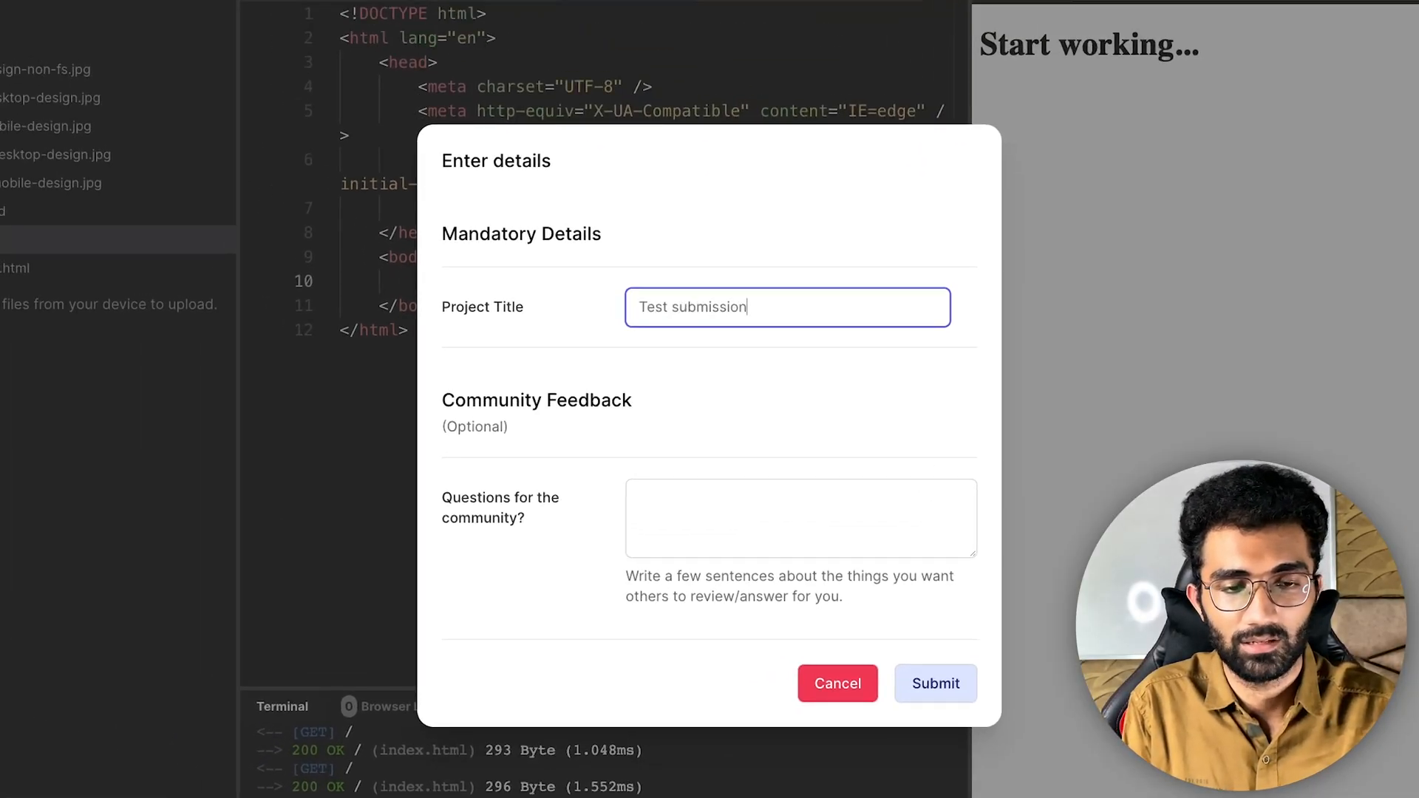
click(819, 517)
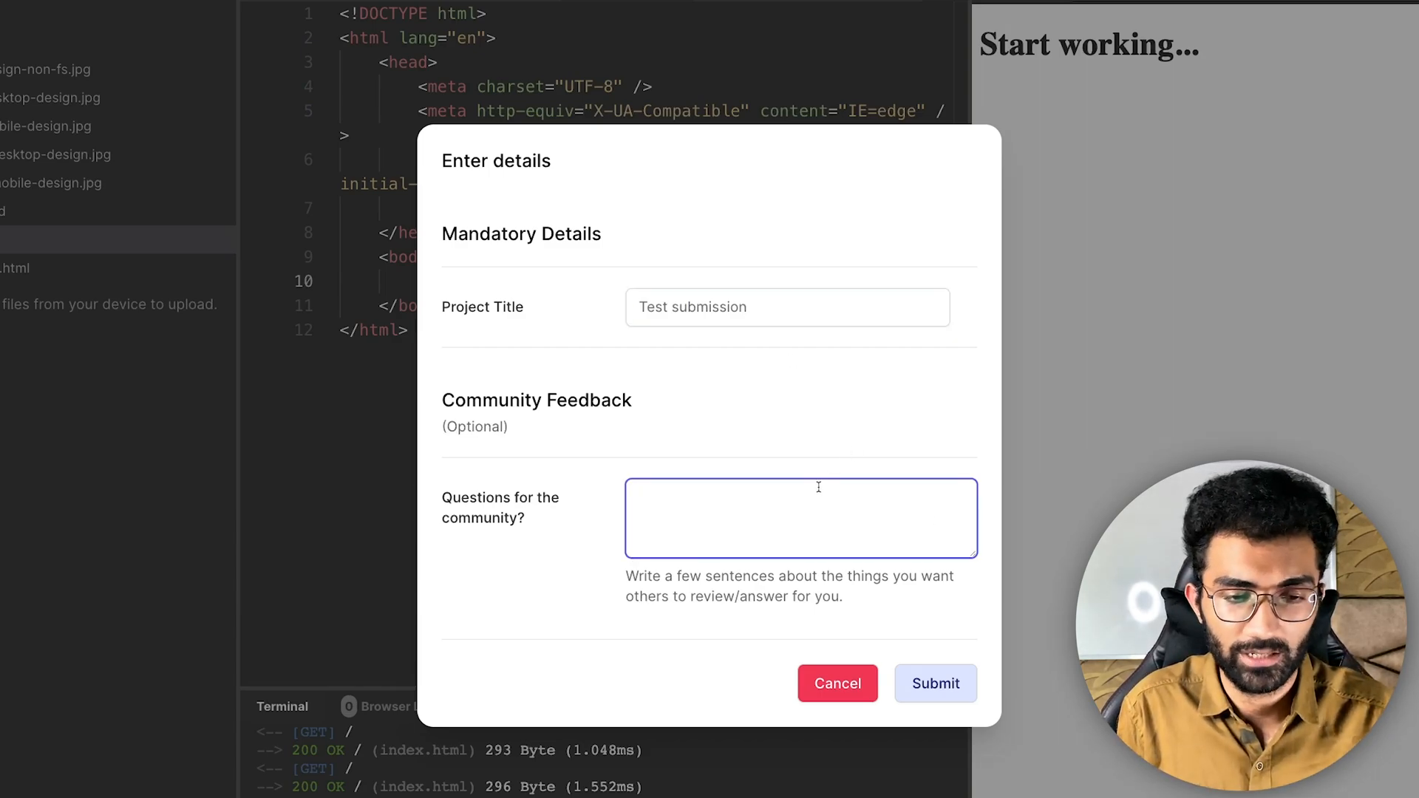
click(800, 517)
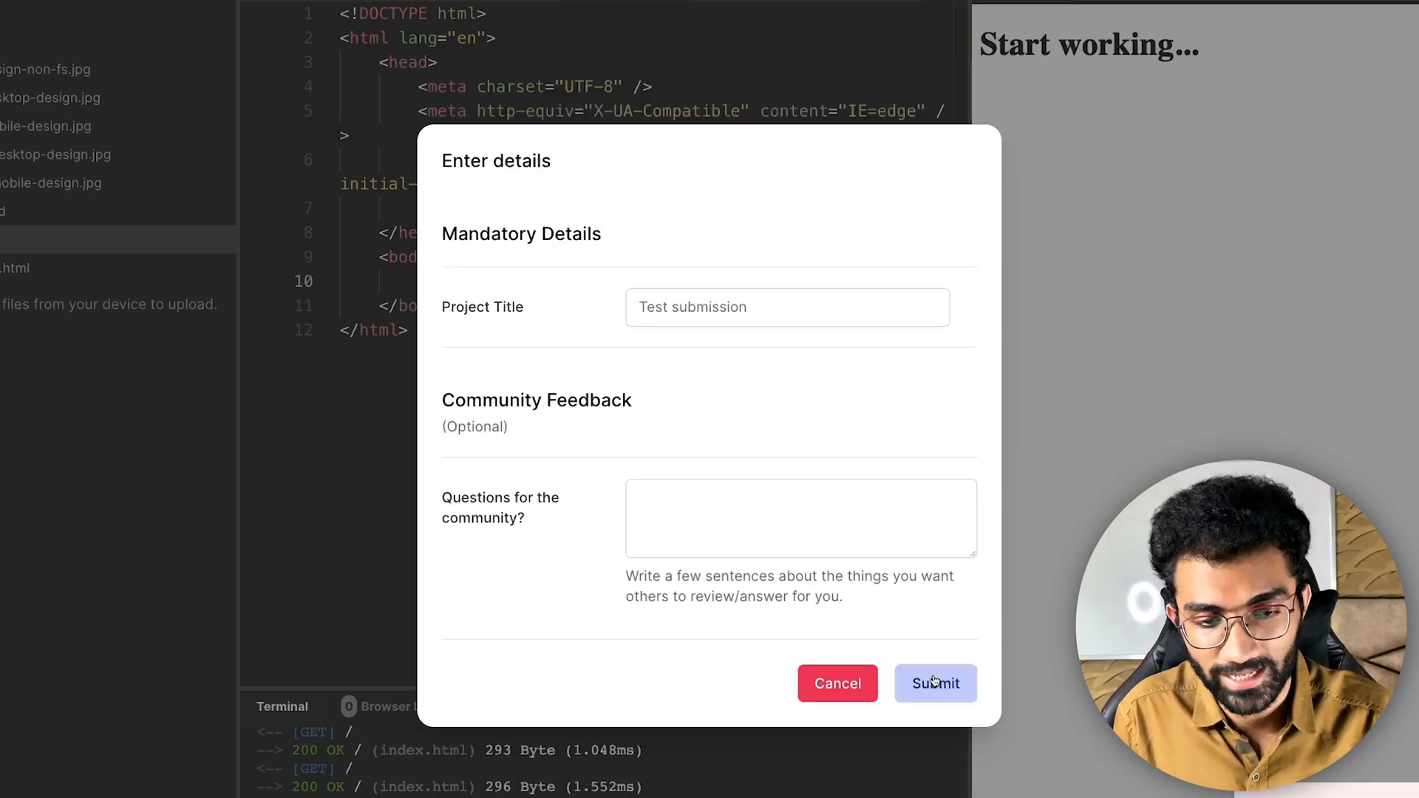
Step: Send the submission and review the resulting Hacktoberfest-eligible solution page comparing user and template designs
click(936, 683)
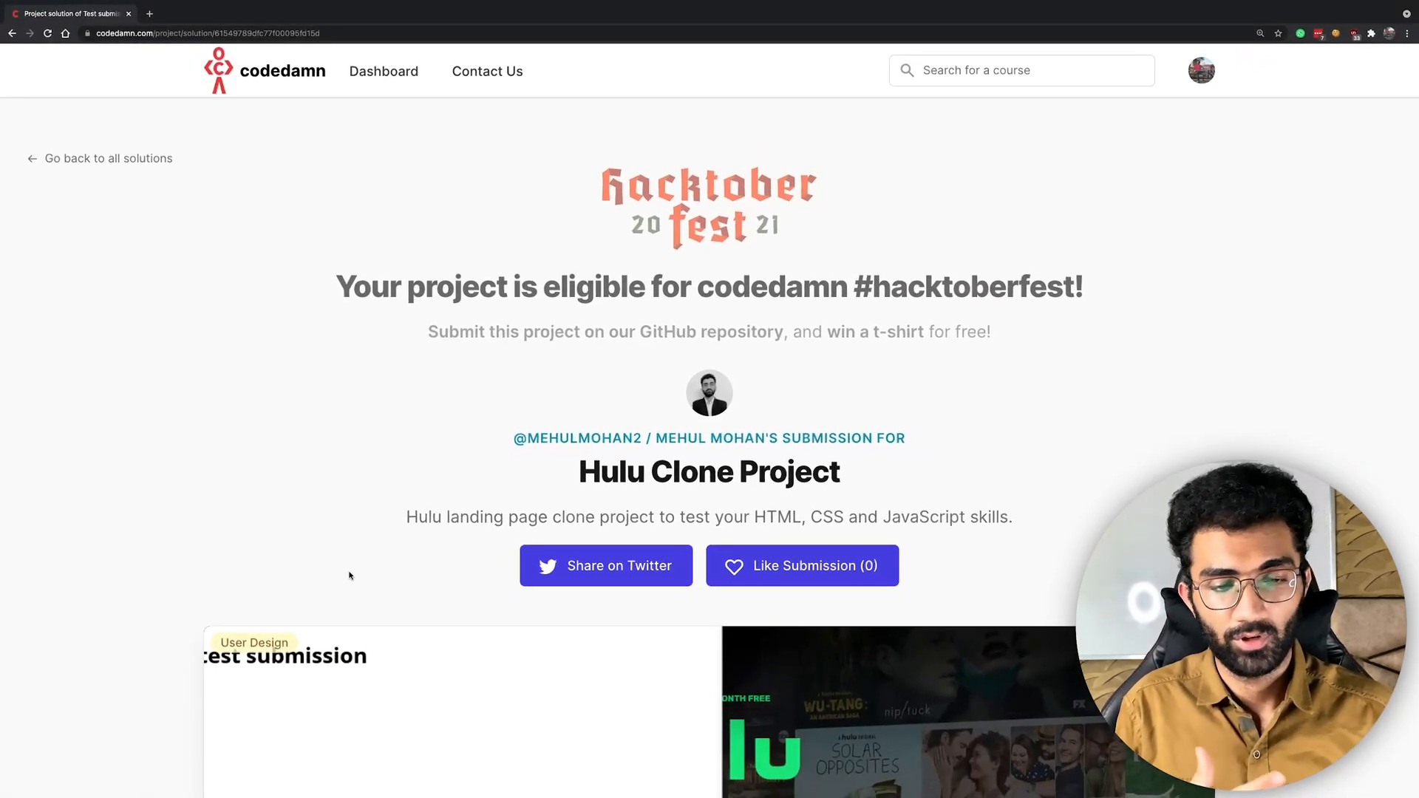
scroll(down, 3)
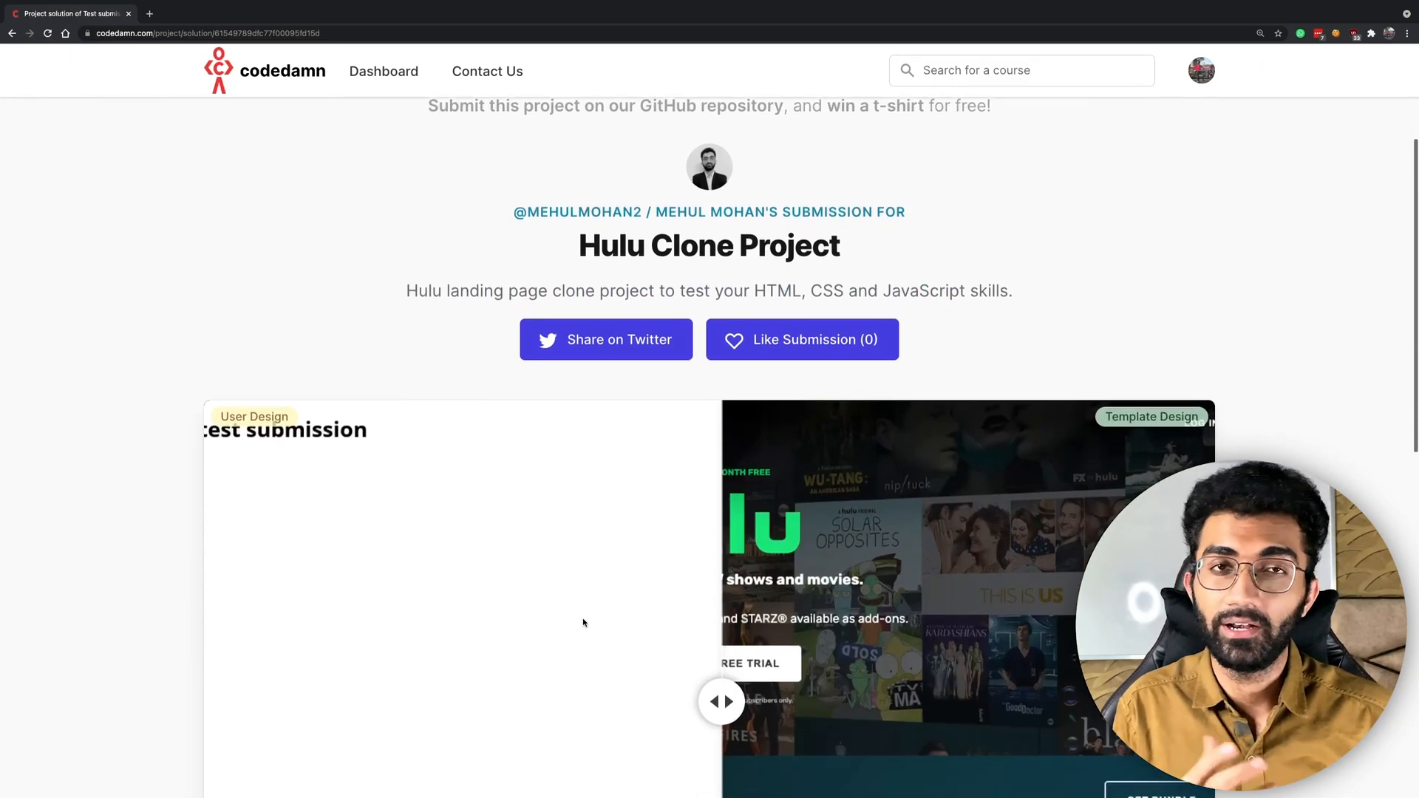
scroll(down, 3)
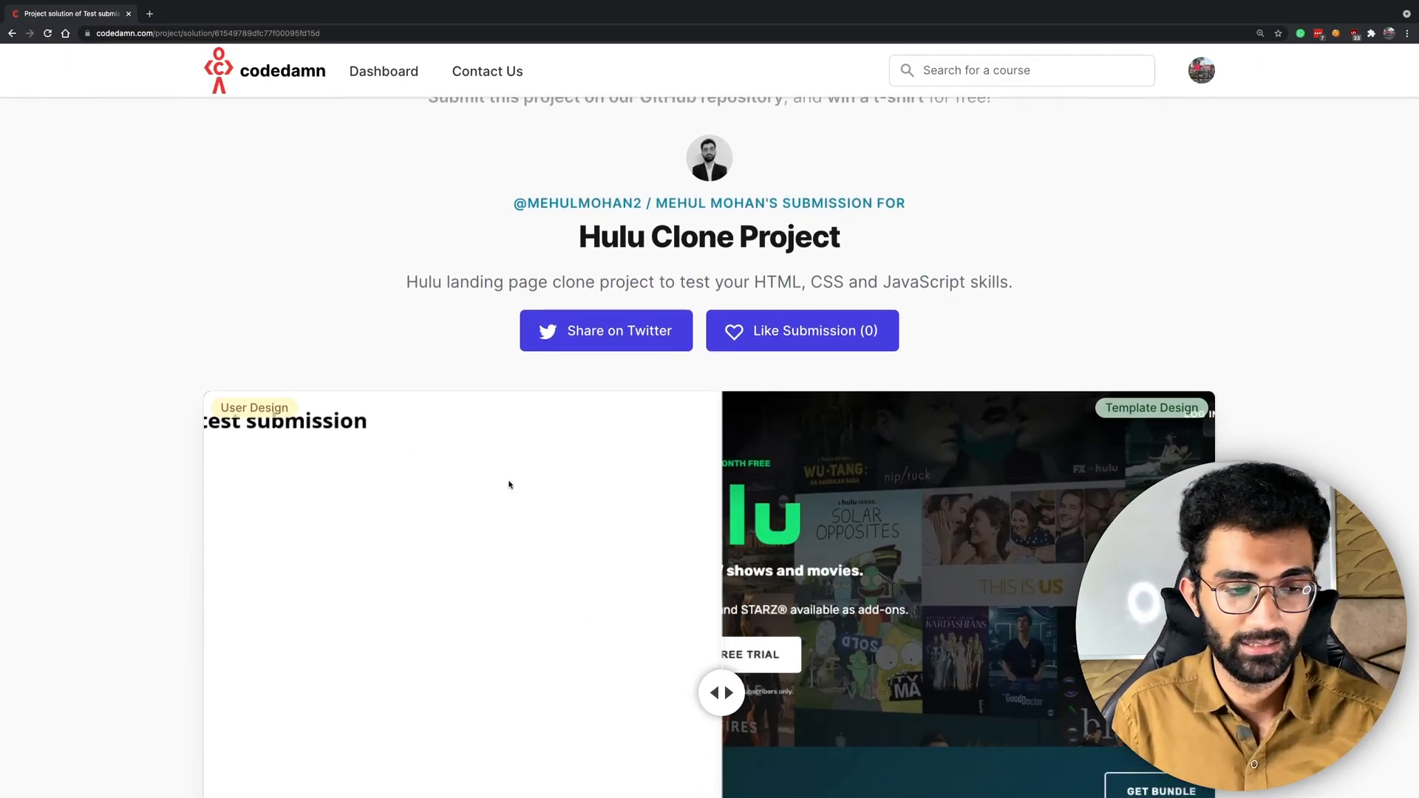
scroll(up, 3)
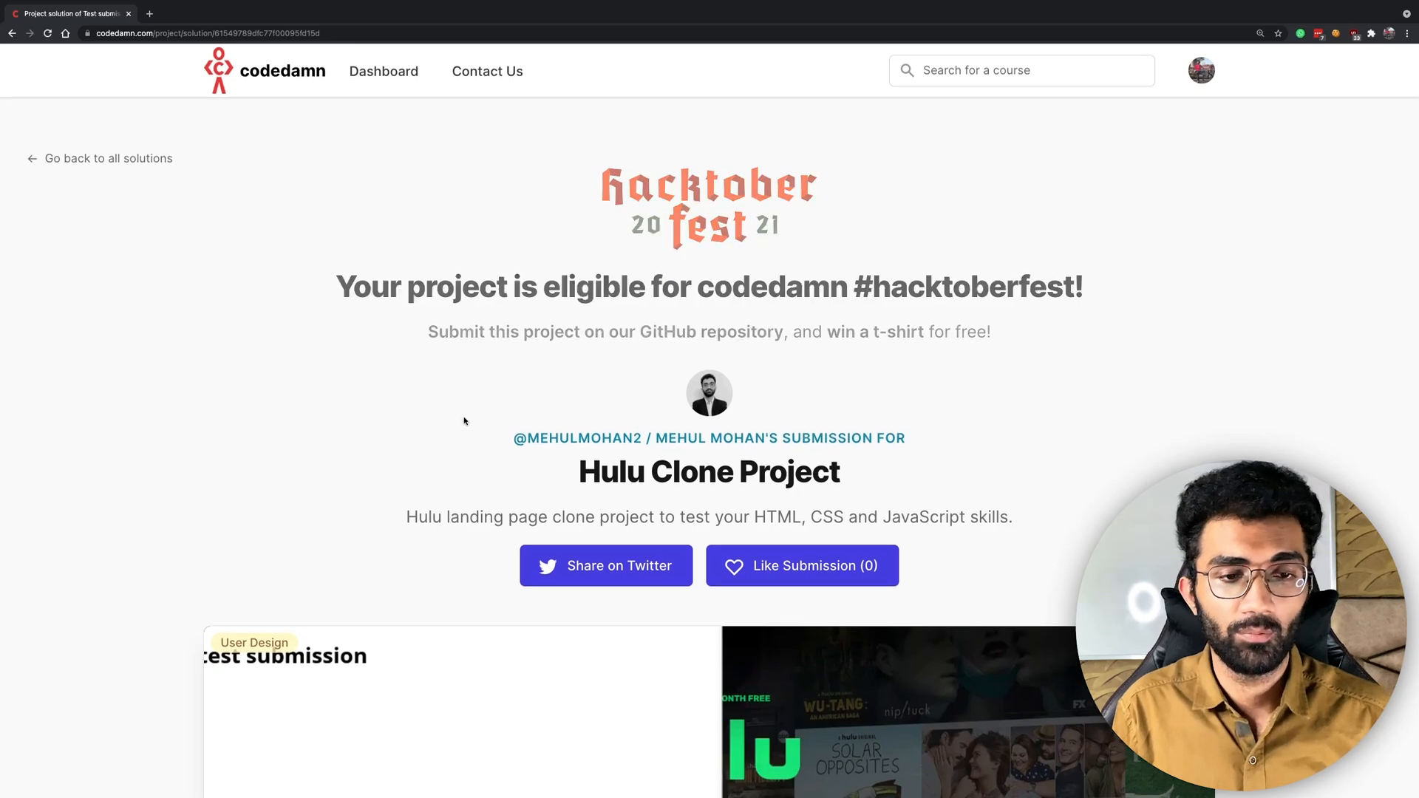
mouse_move(337, 513)
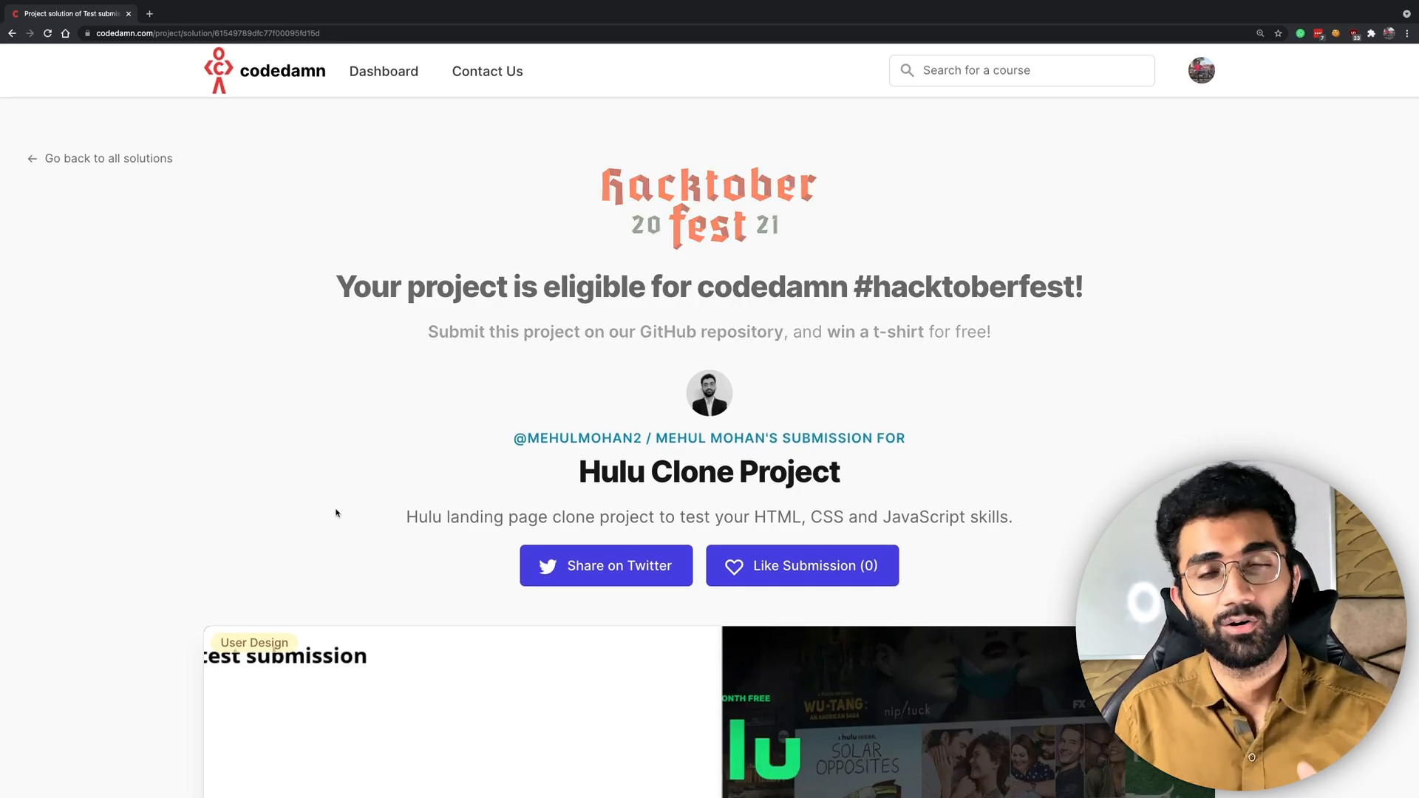
mouse_move(714, 333)
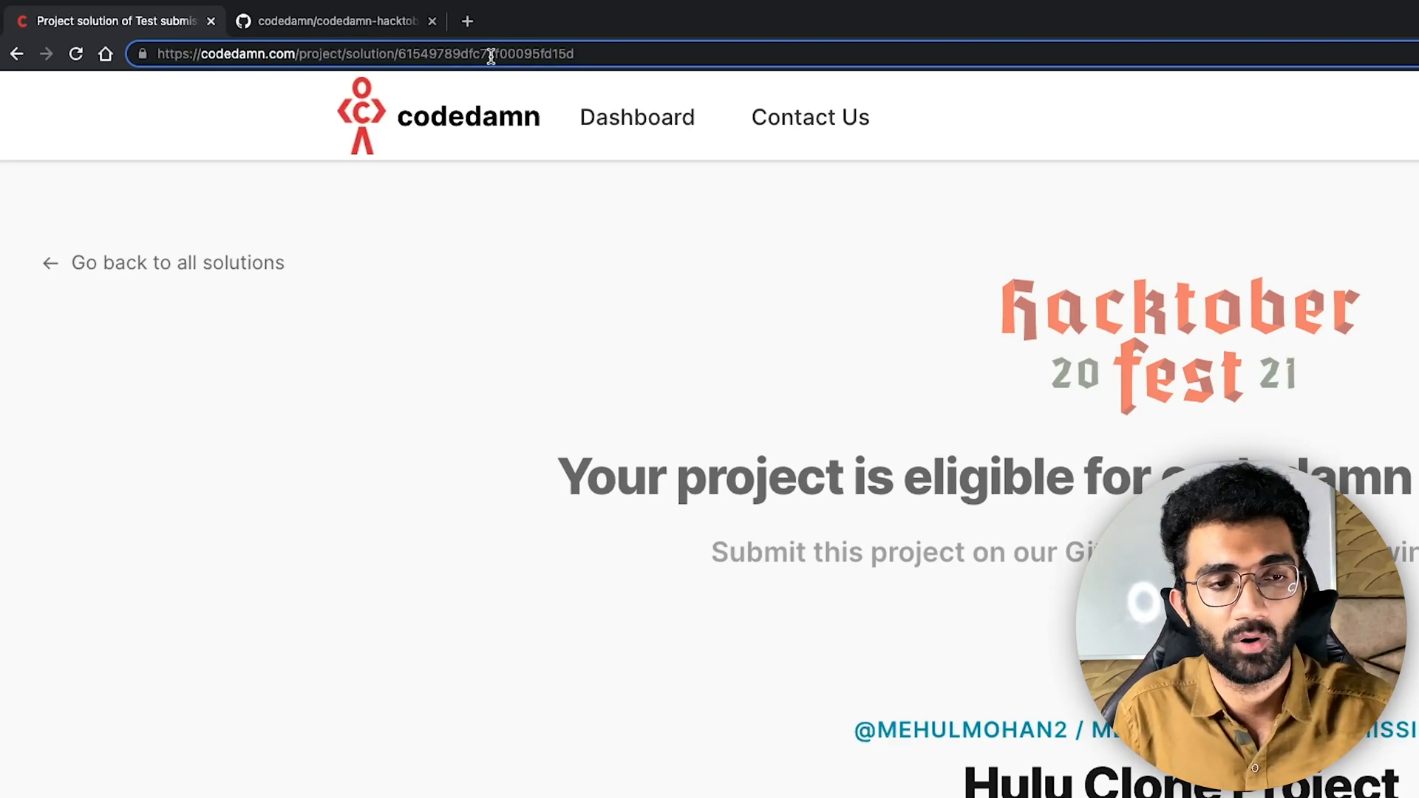
Step: Read the codedamn-hacktoberfest-projects README on GitHub, then move to the codedamn shop t-shirt page
click(340, 21)
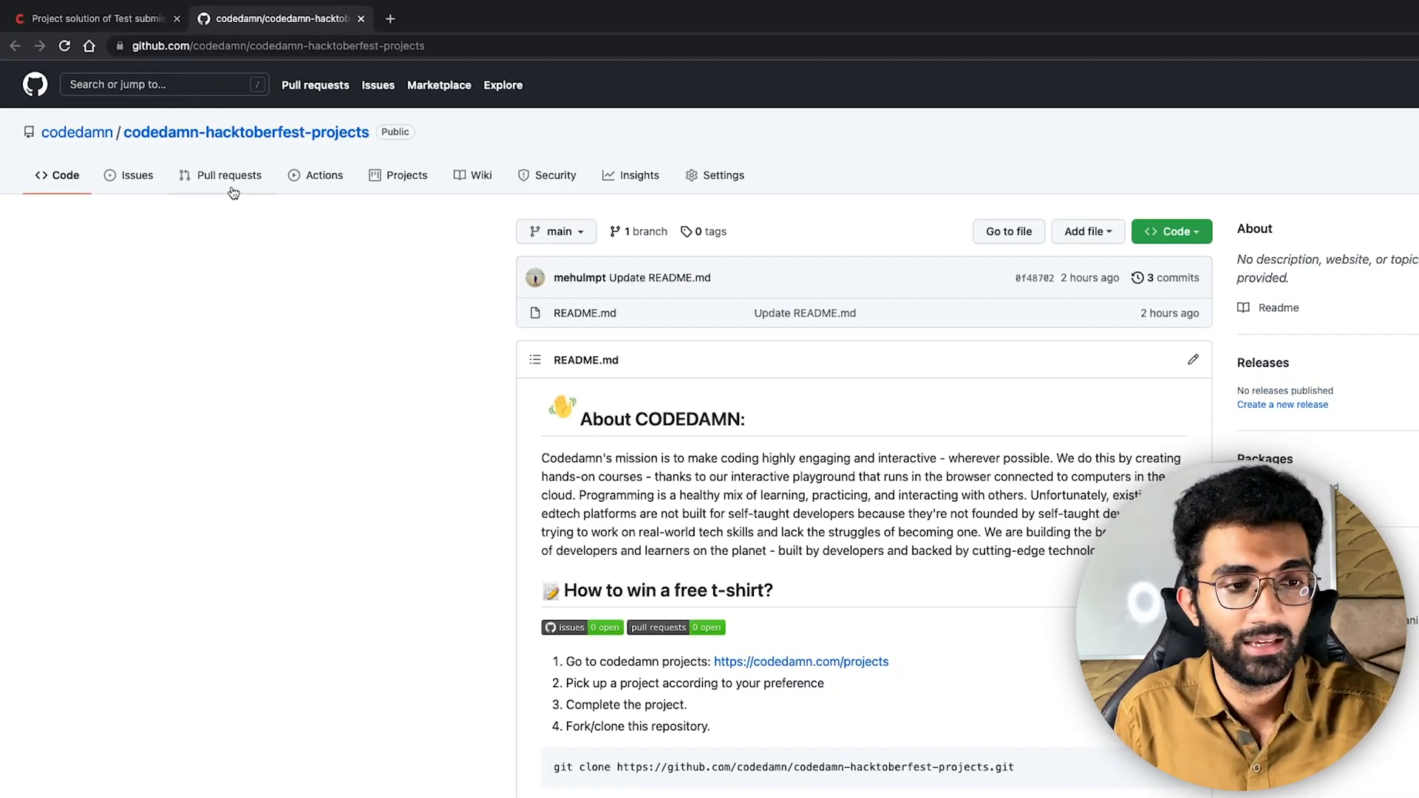
mouse_move(943, 661)
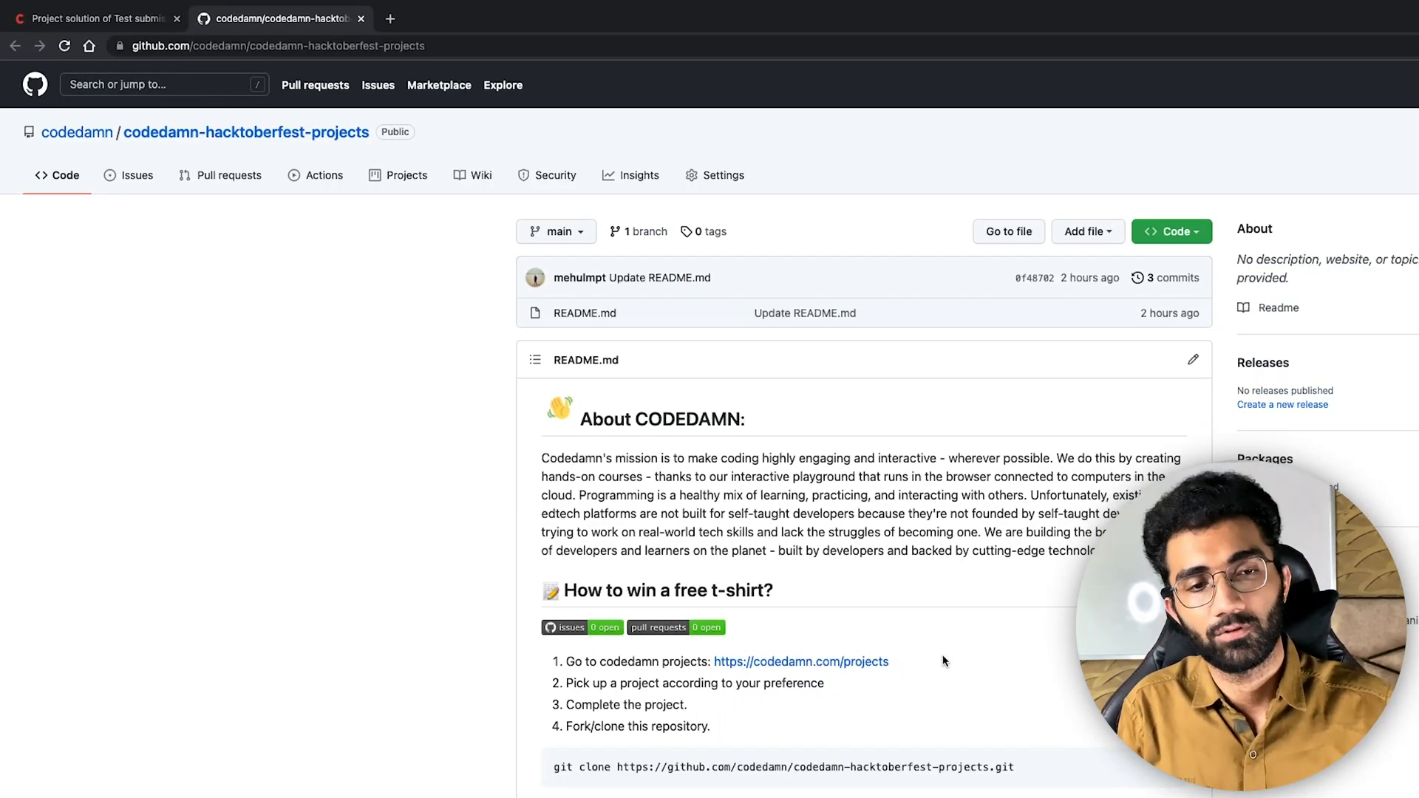
scroll(down, 3)
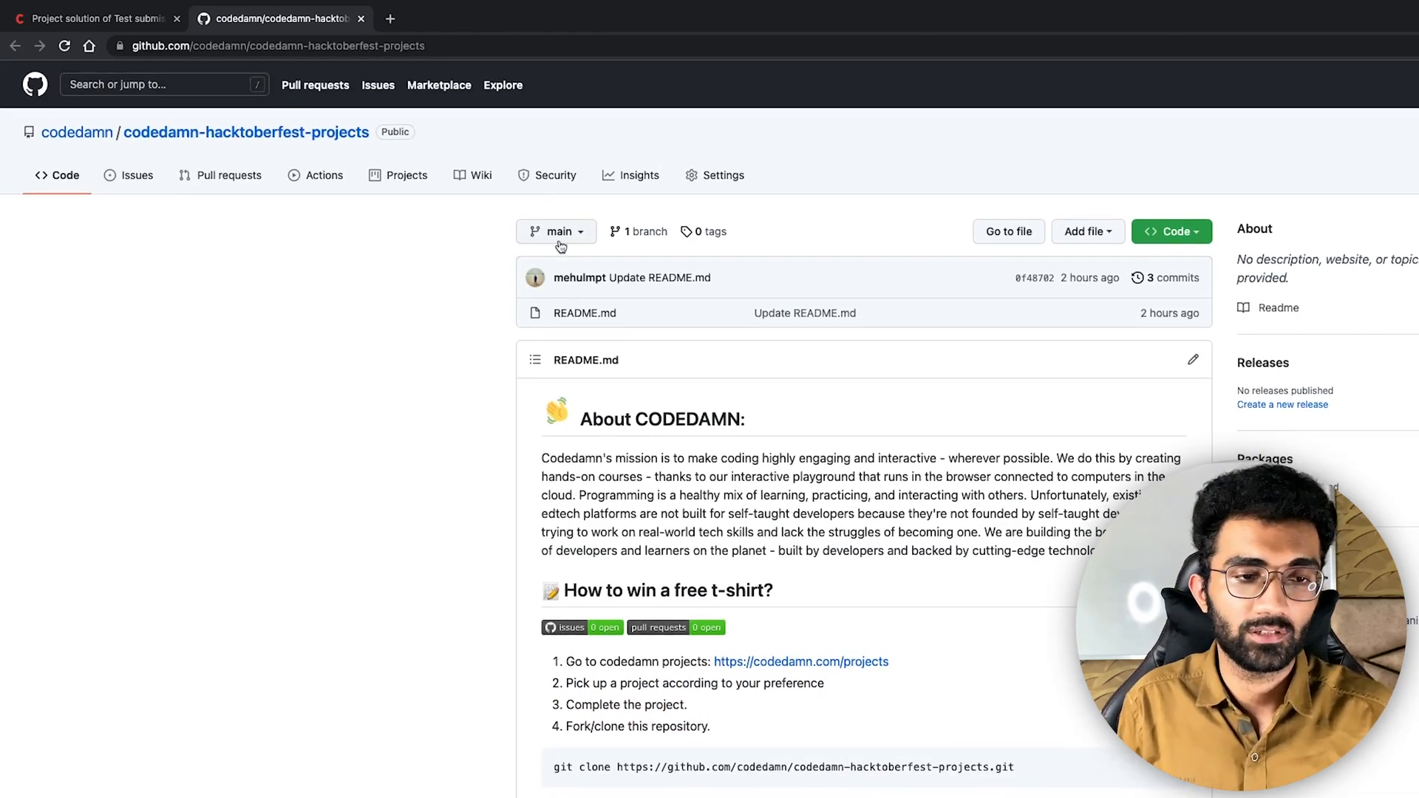
click(81, 19)
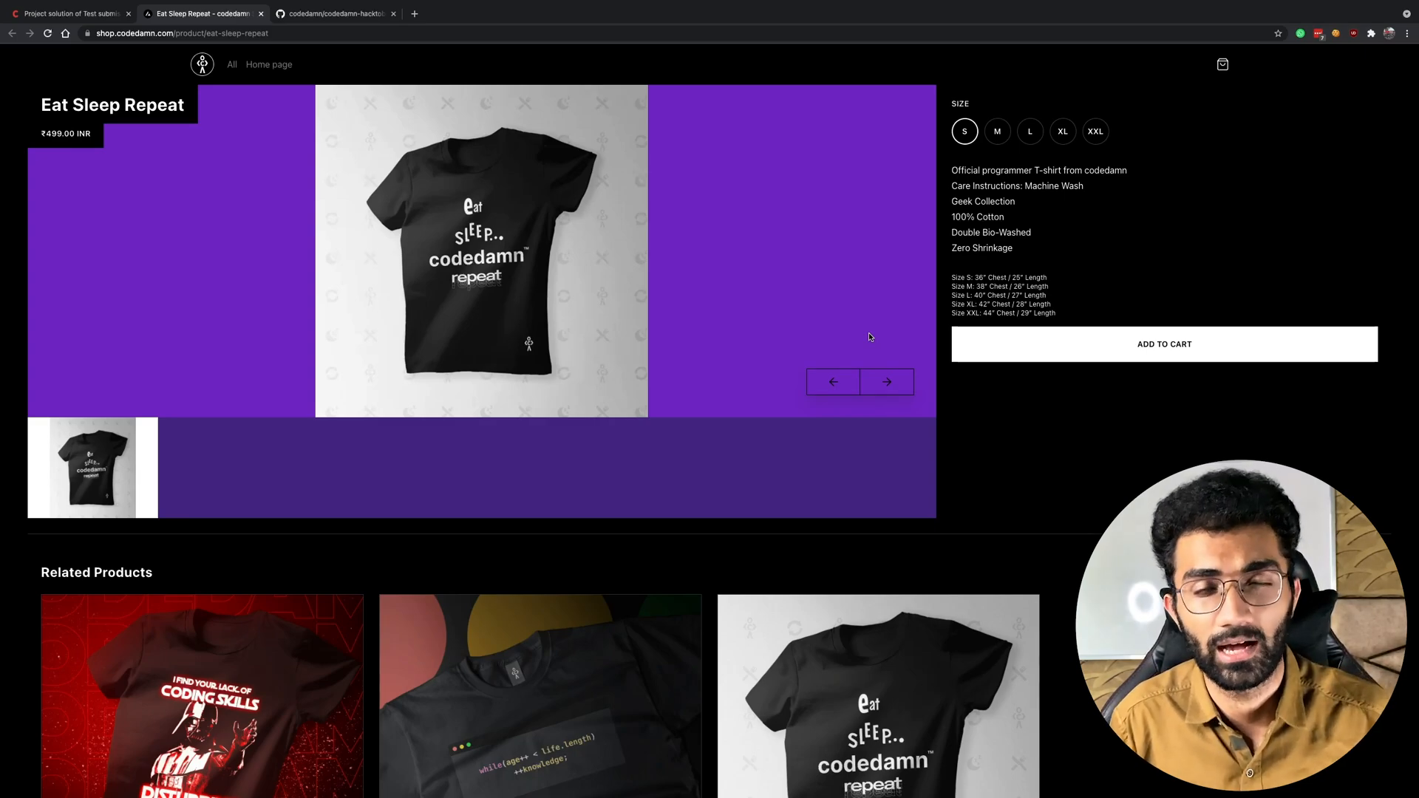
Step: Leave the Eat Sleep Repeat t-shirt page and return to the codedamn submission page
click(74, 13)
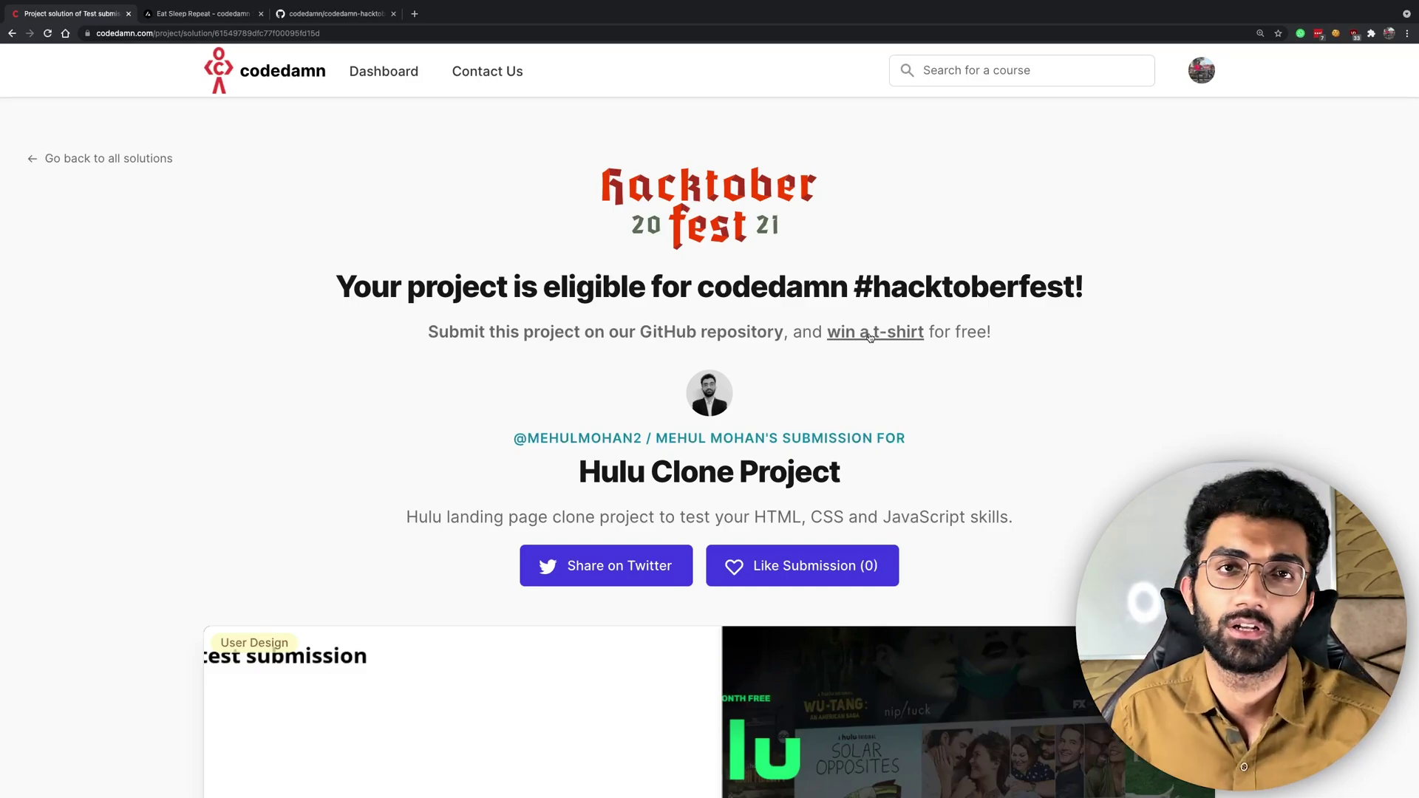
scroll(down, 3)
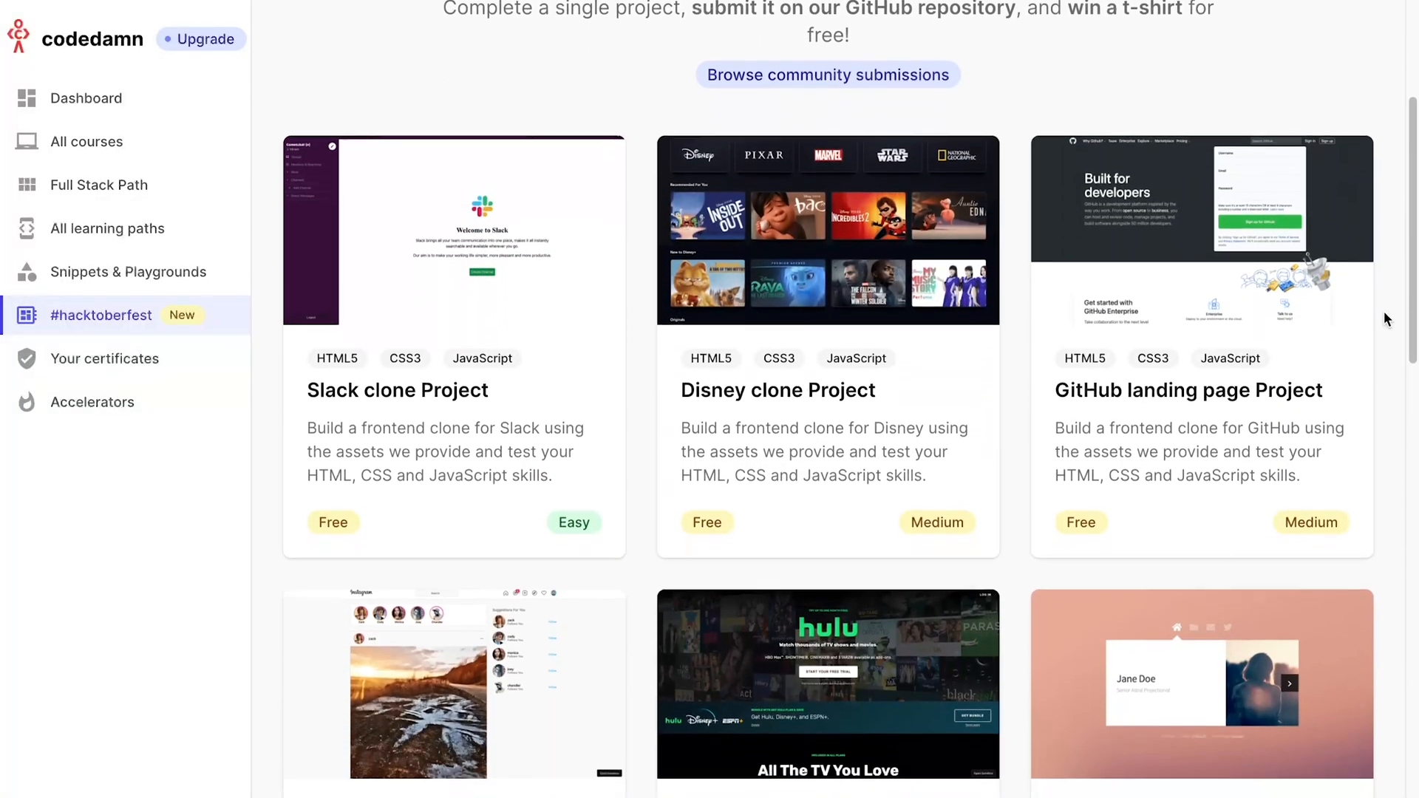
scroll(down, 3)
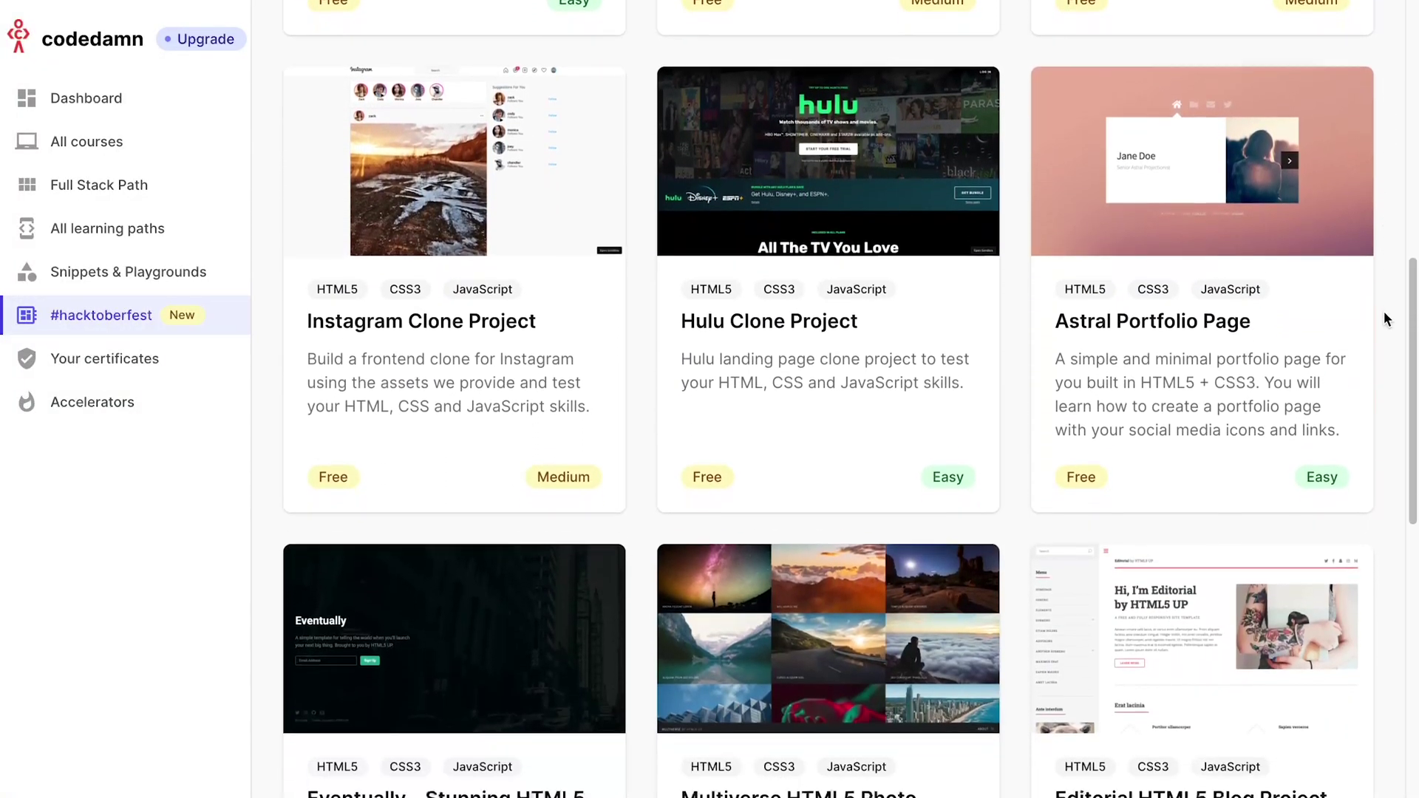
scroll(down, 3)
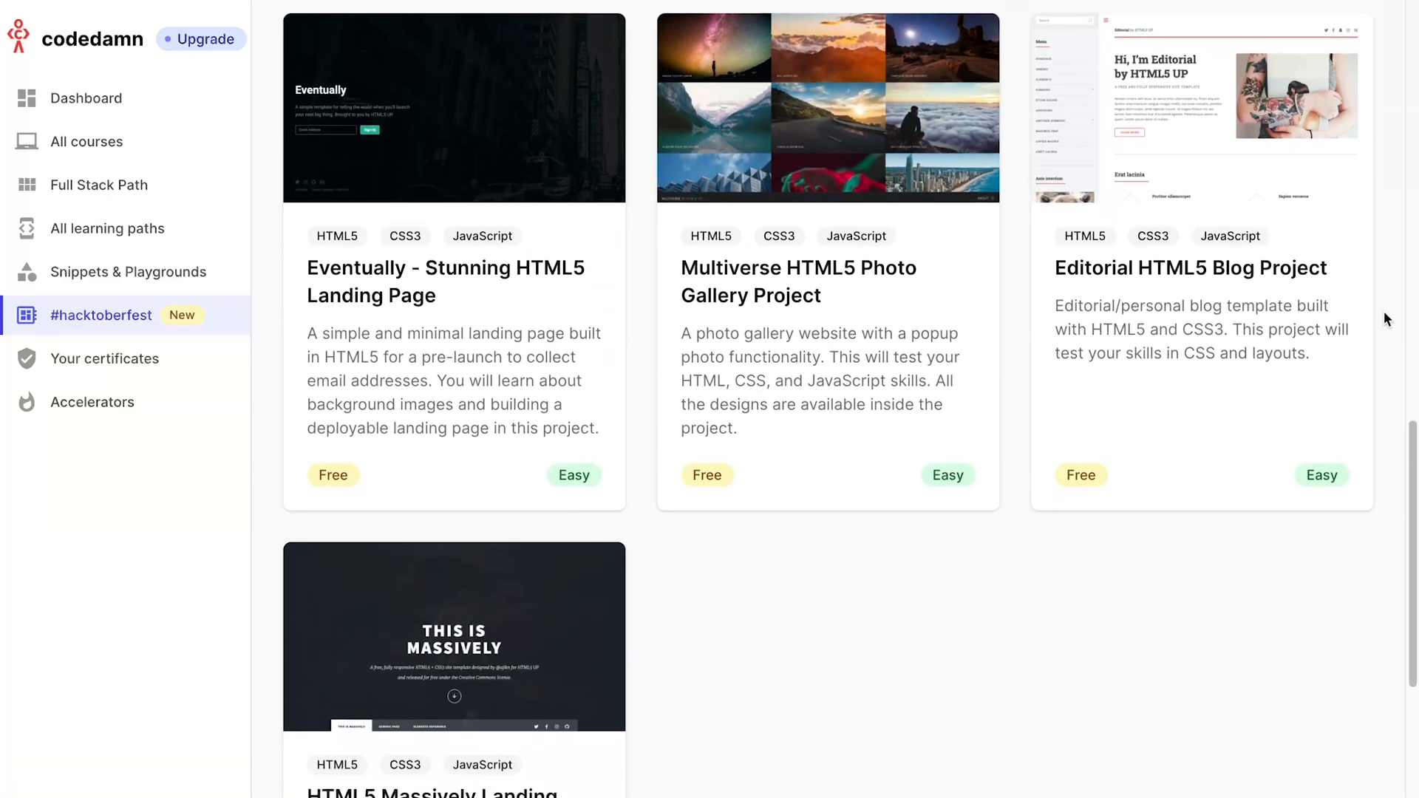